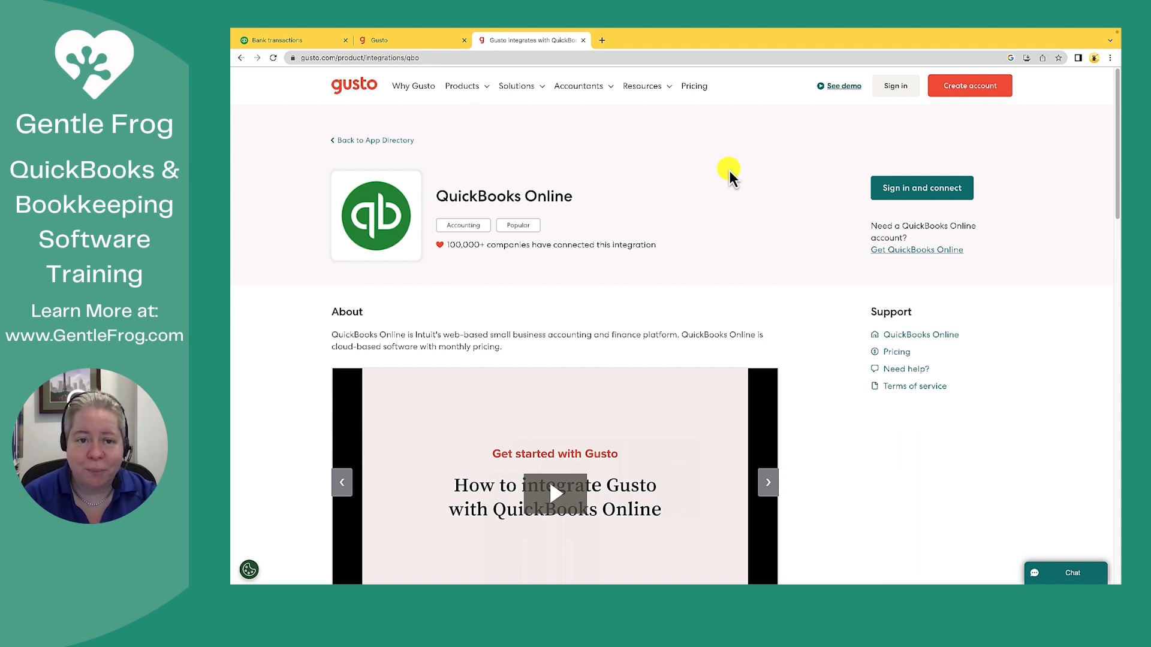
# - Switch to the signed-in Gusto tab showing the Jan 30 – Feb 12, 2023 regular payroll
pyautogui.click(411, 39)
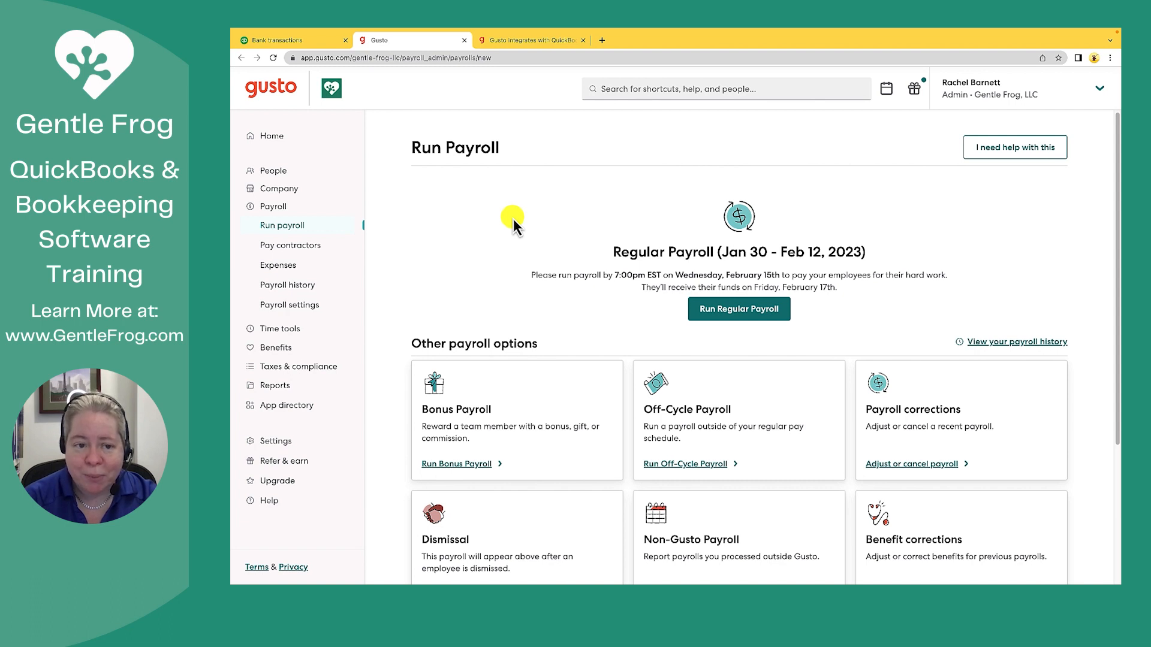
pyautogui.moveTo(506, 213)
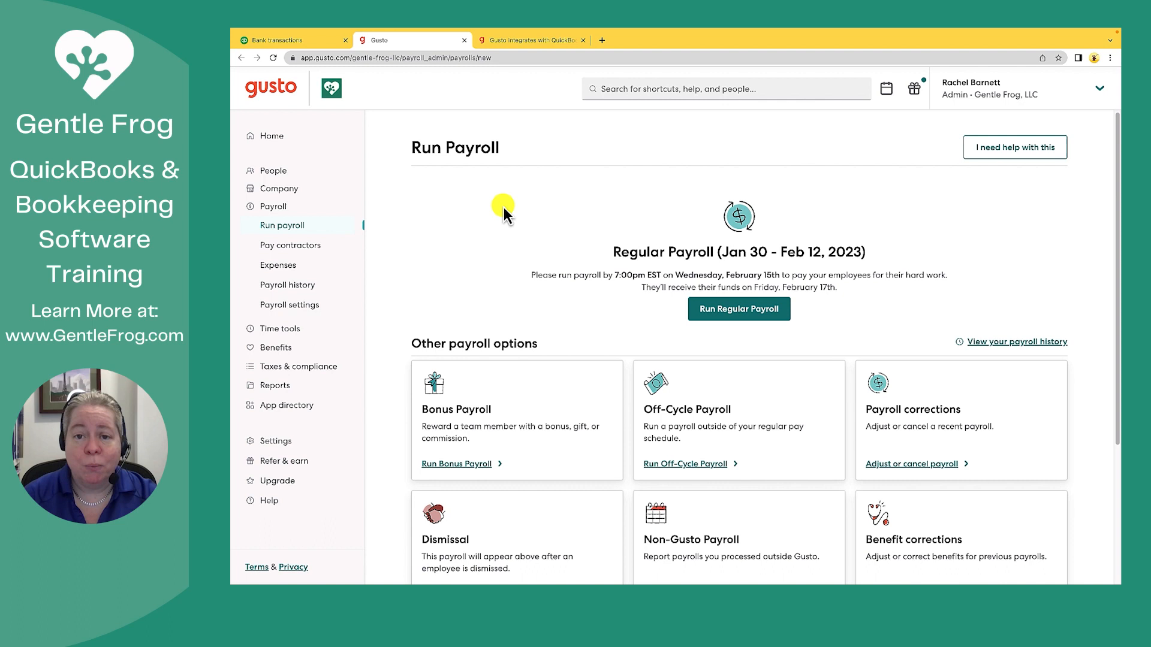
pyautogui.moveTo(519, 224)
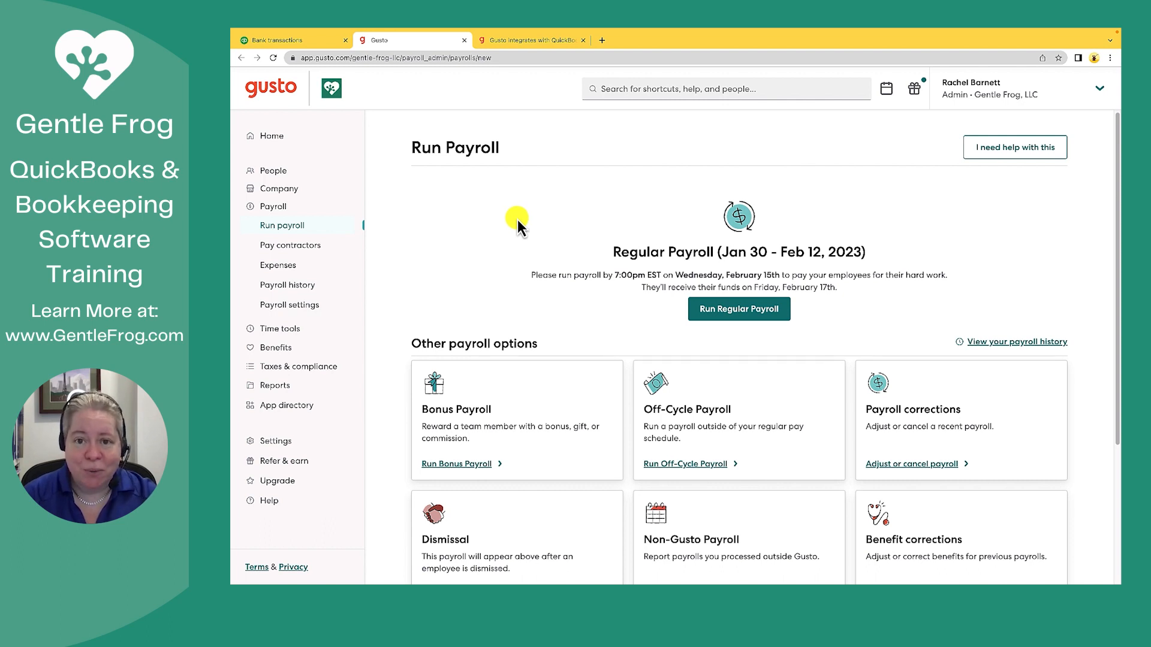
pyautogui.moveTo(473, 270)
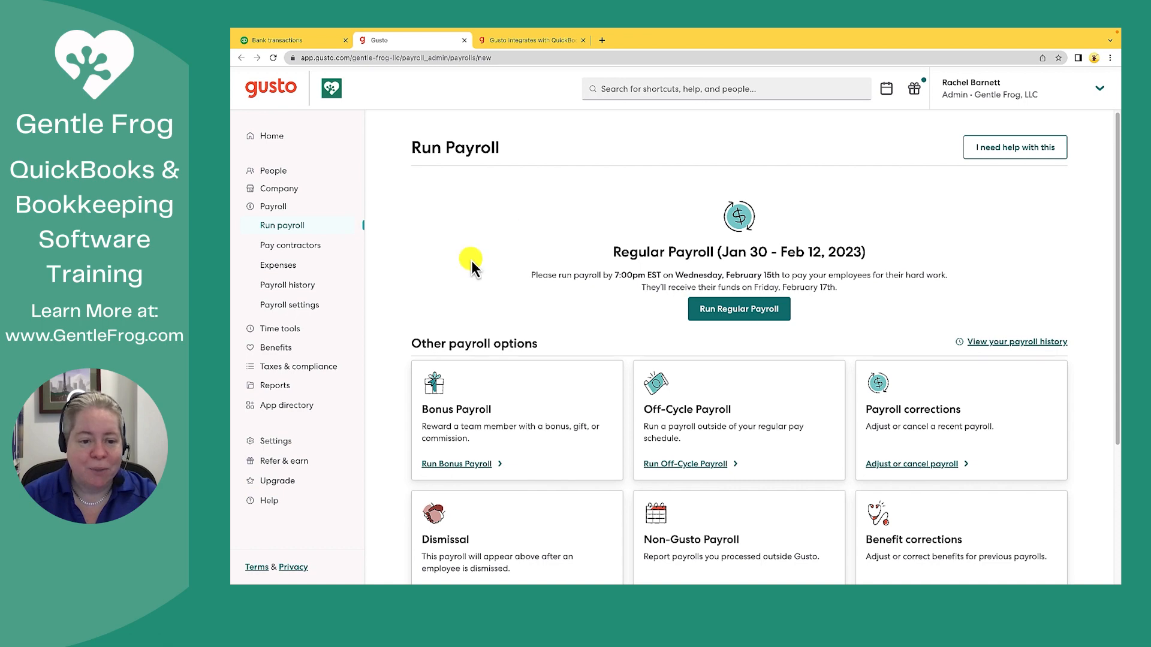
# - Search the Gusto App directory for 'quick' to list the QuickBooks integrations
pyautogui.click(285, 405)
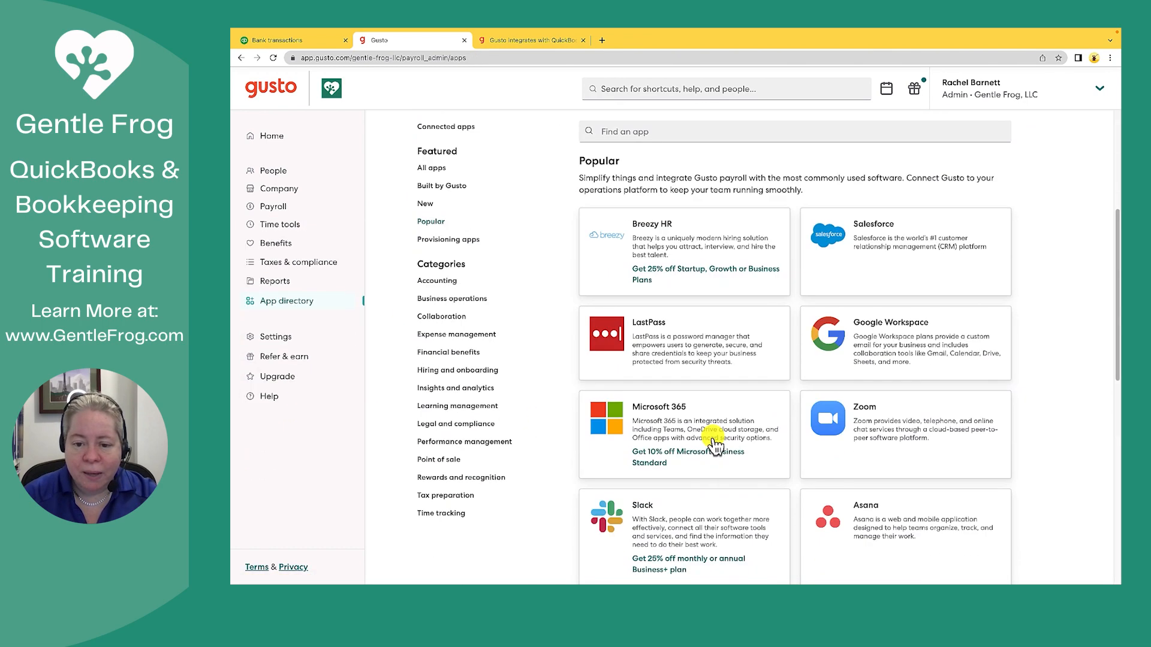
pyautogui.scroll(3)
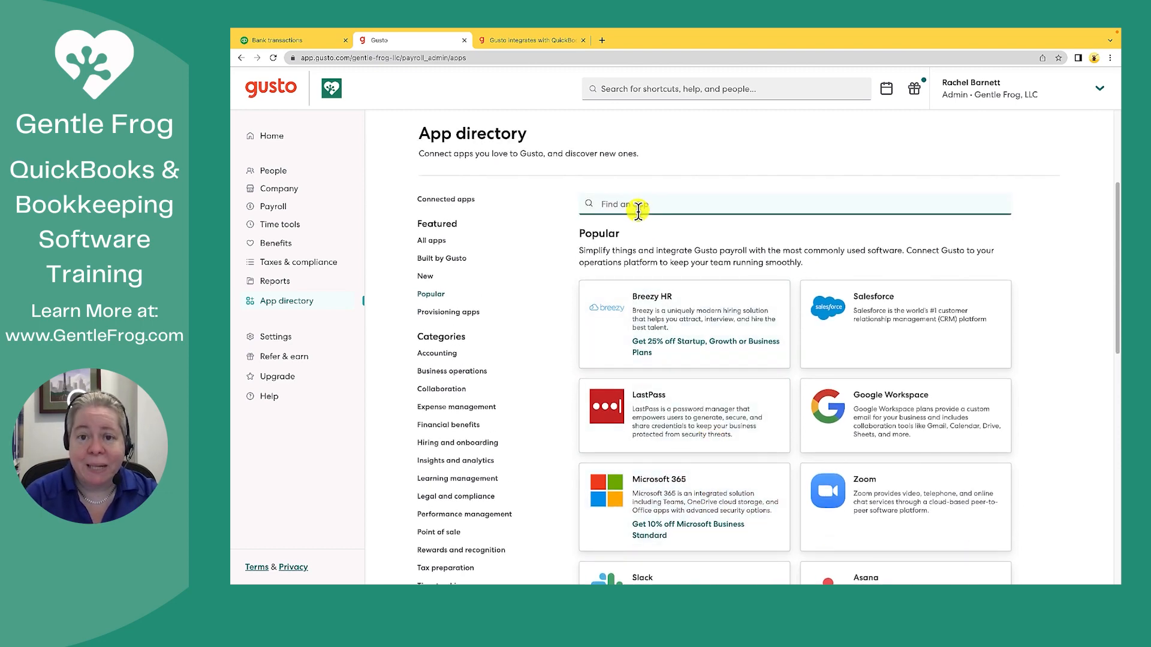
pyautogui.write('quick')
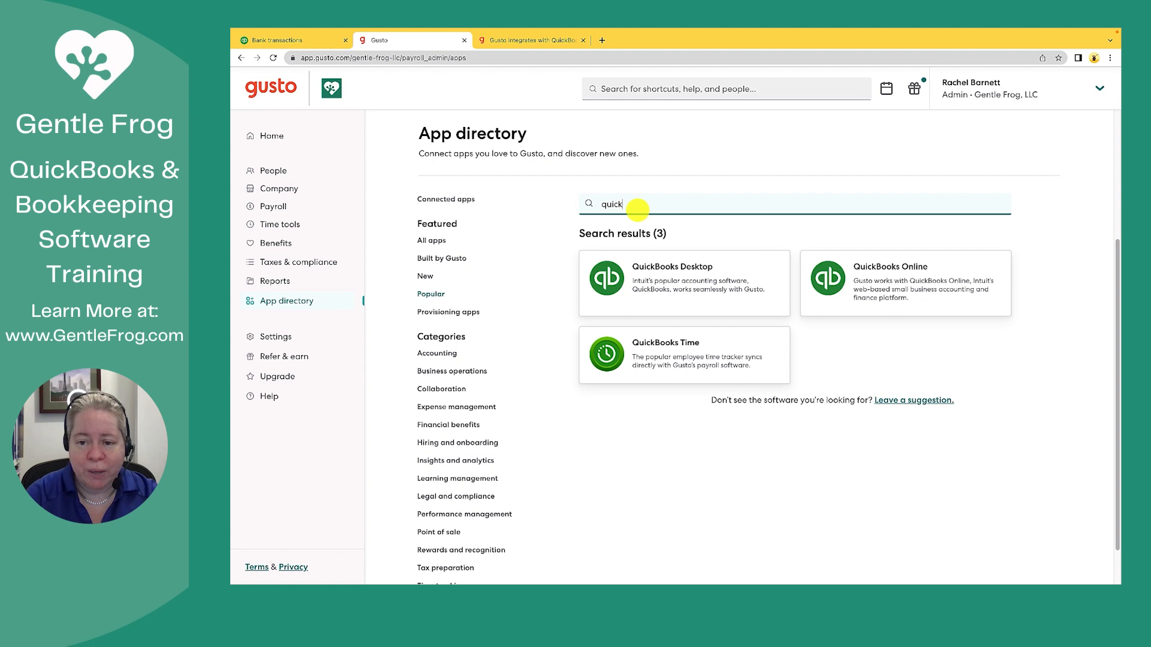
pyautogui.moveTo(847, 287)
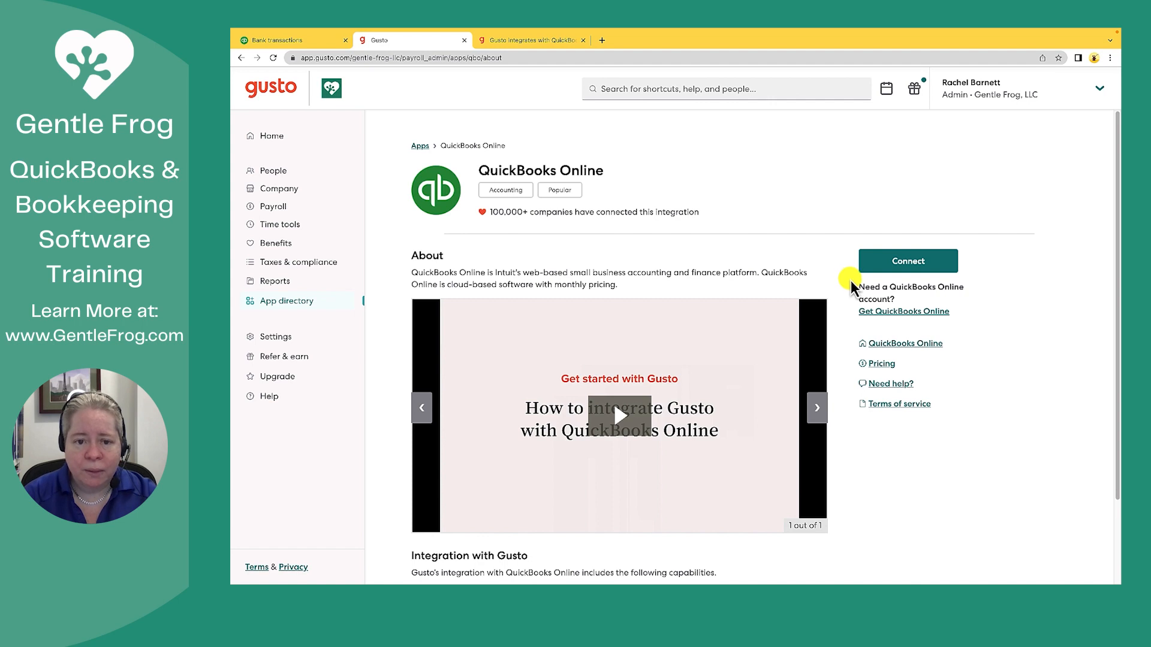
pyautogui.moveTo(907, 260)
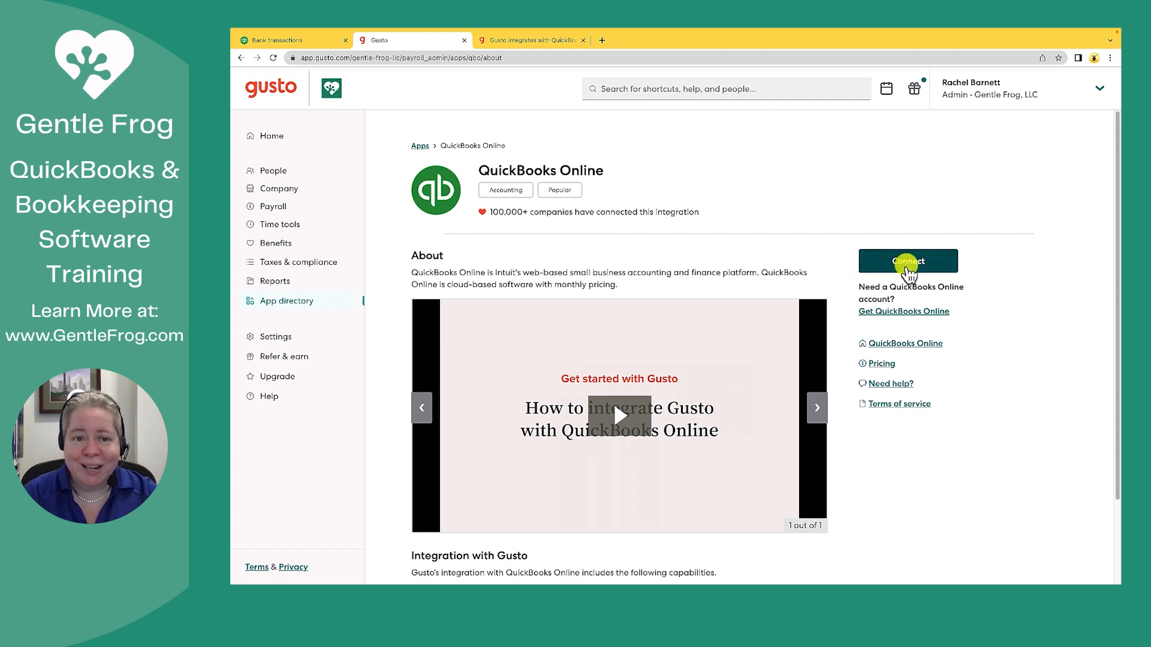
# - Connect Gusto to QuickBooks Online for the Gentle Frog - Real Books company and authorize data sharing
pyautogui.click(908, 262)
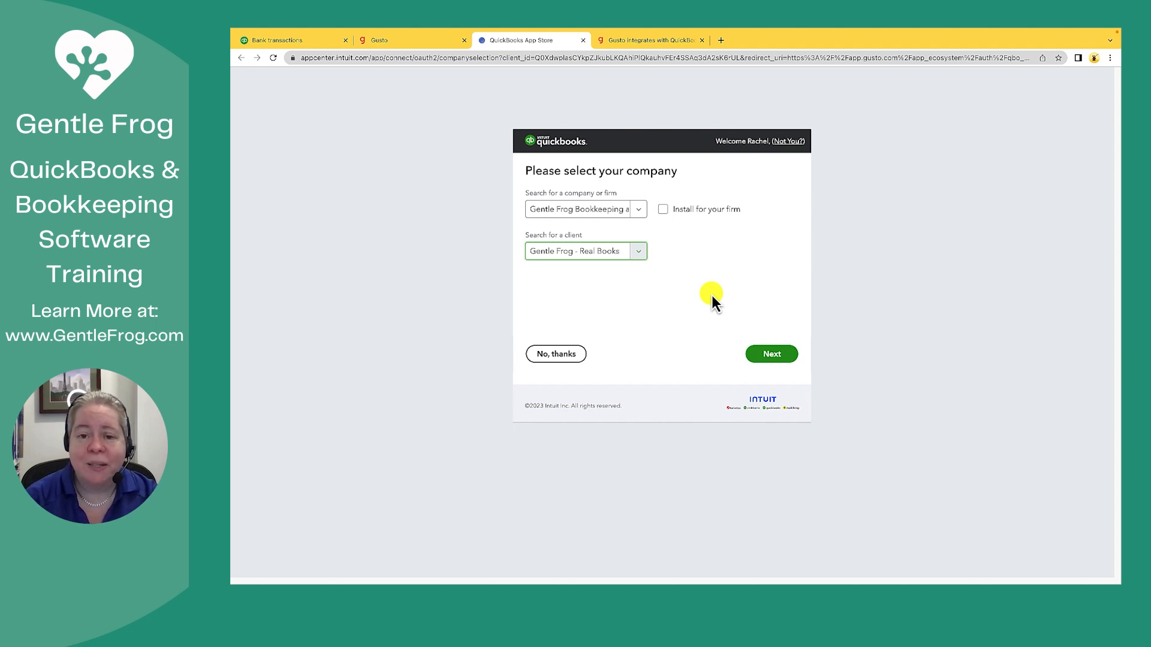
pyautogui.moveTo(682, 262)
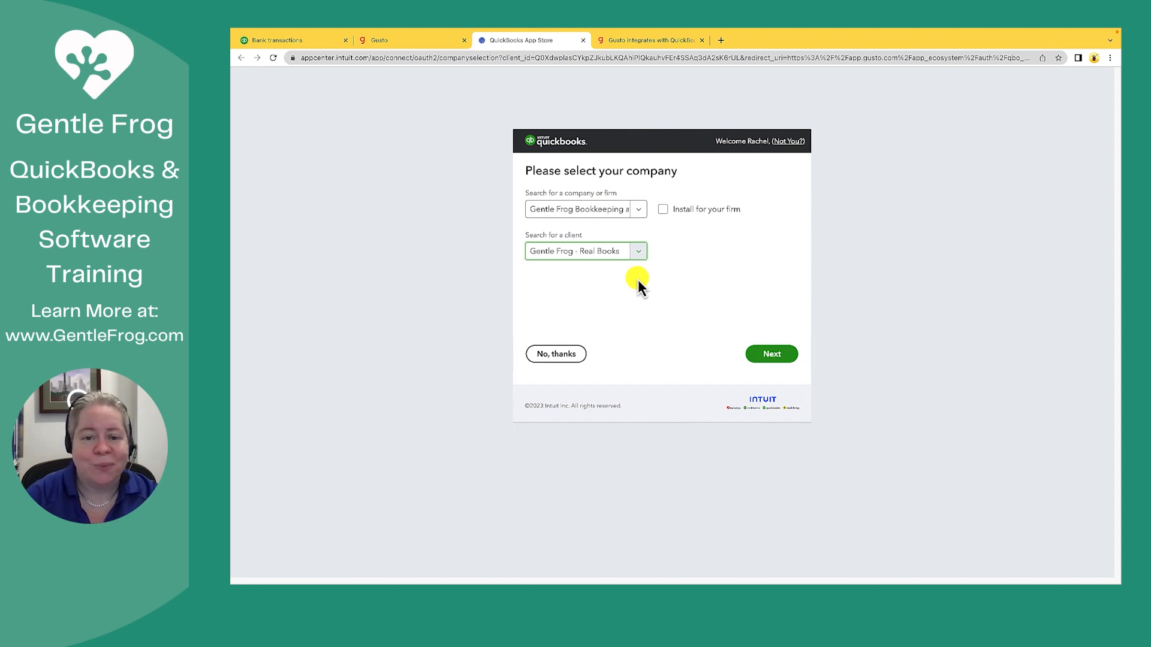
pyautogui.moveTo(688, 326)
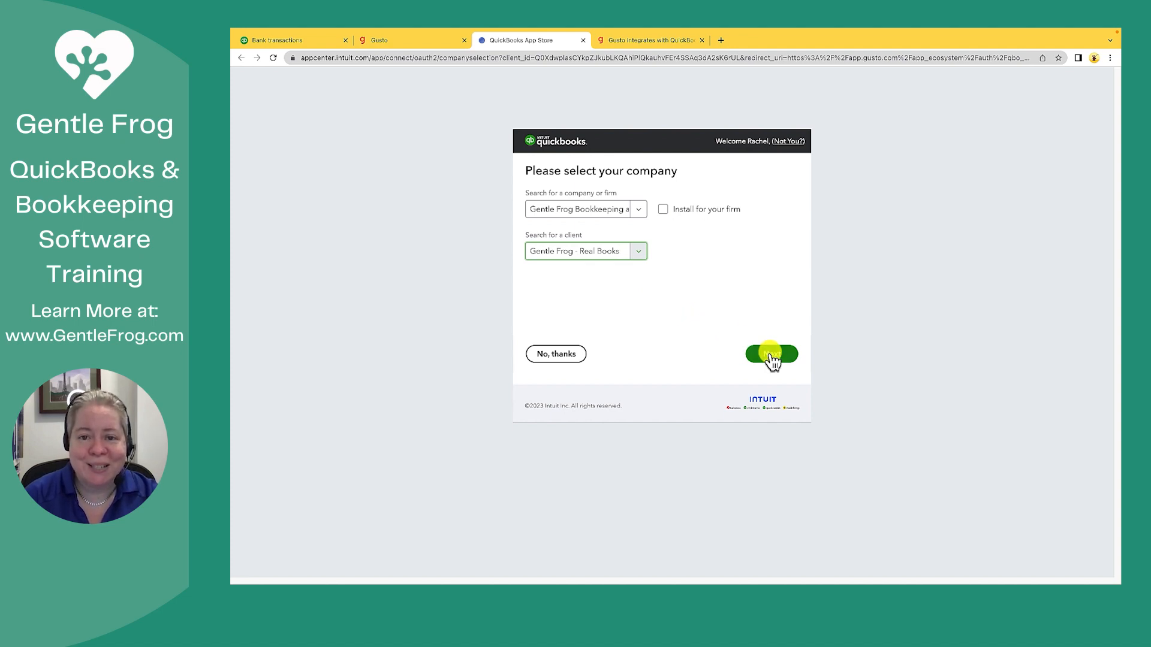
pyautogui.click(771, 354)
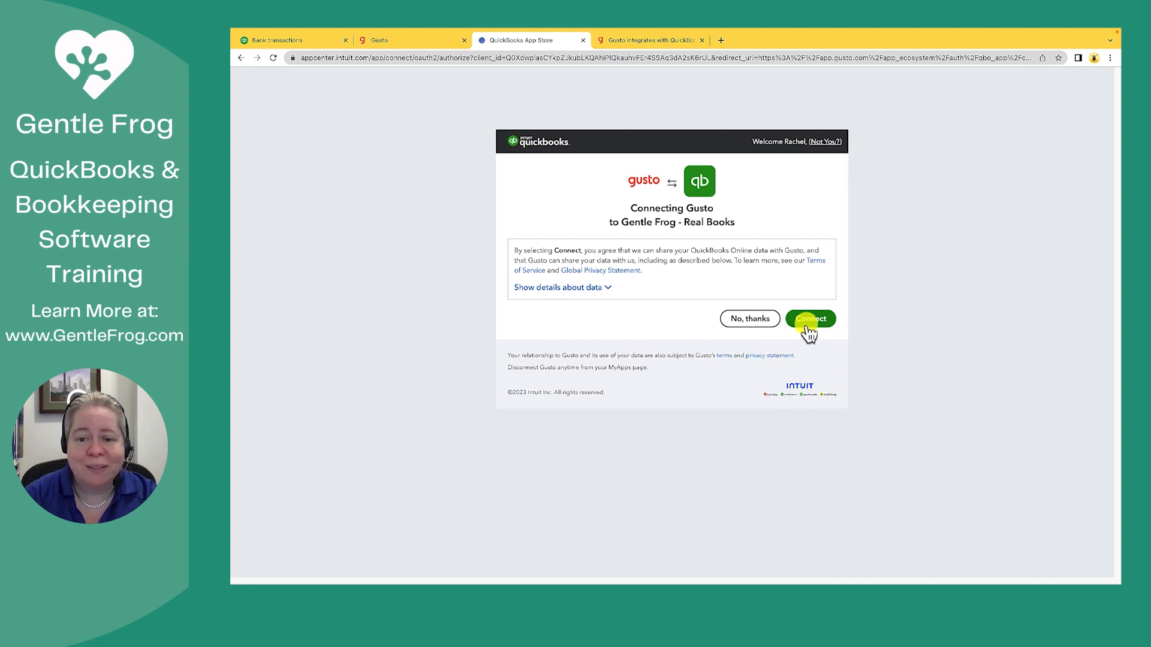
pyautogui.click(810, 318)
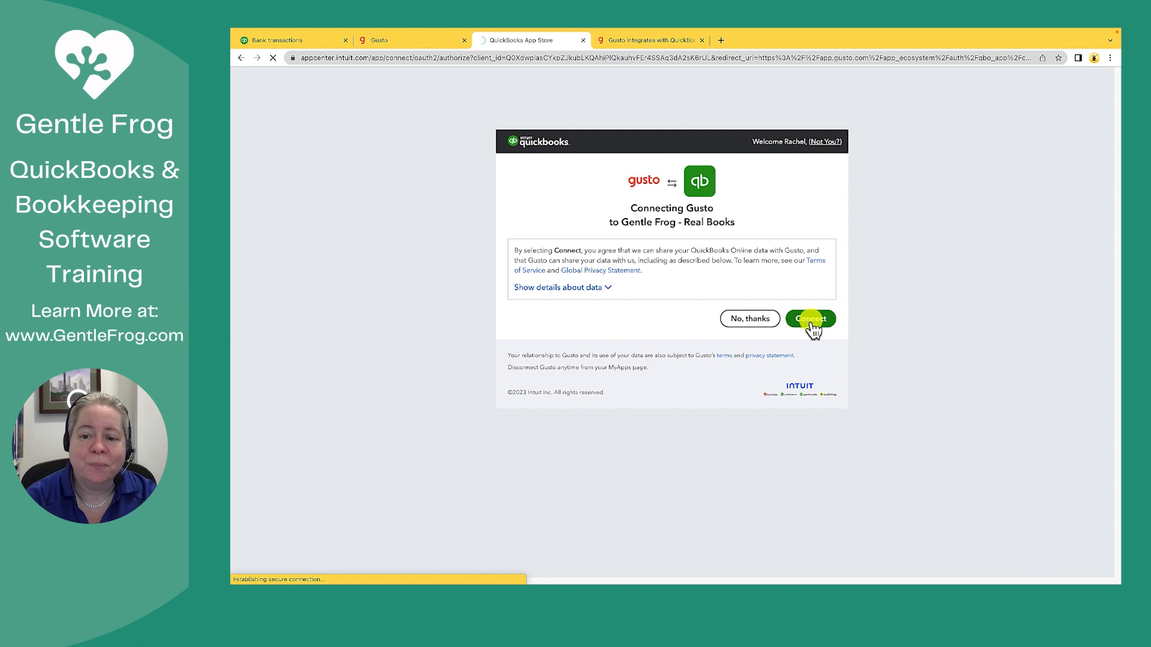
# - Map Bank Account to BUSINESS CHECKING (0809), keeping it after reviewing other checking accounts
pyautogui.click(810, 319)
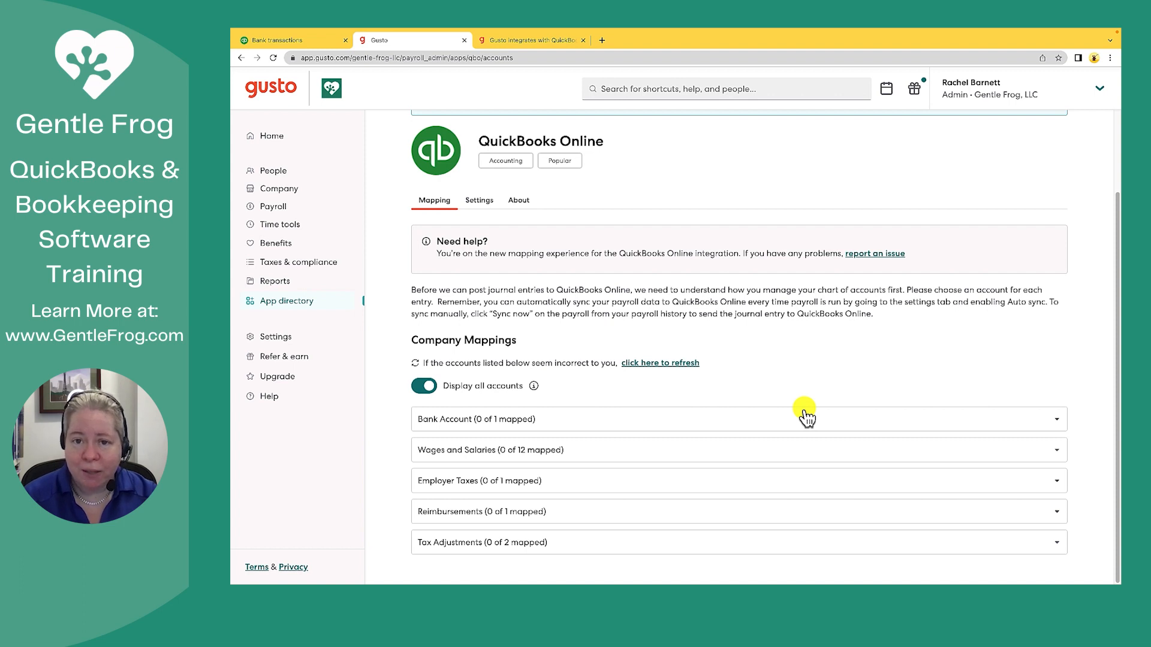
pyautogui.moveTo(528, 427)
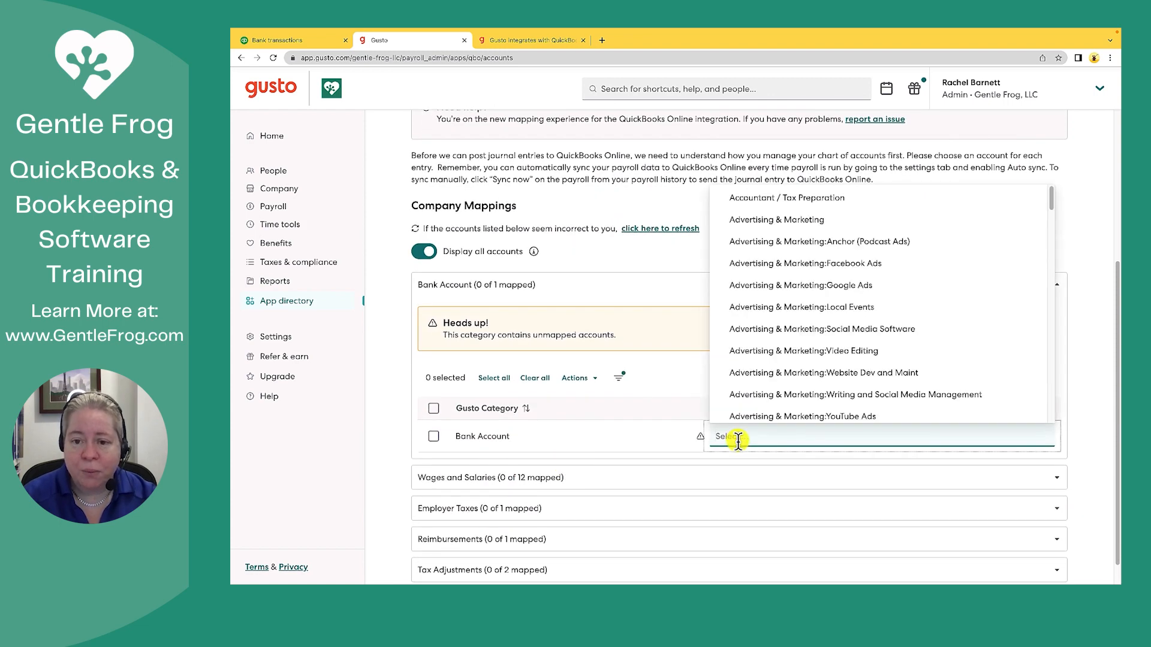
pyautogui.write('bank')
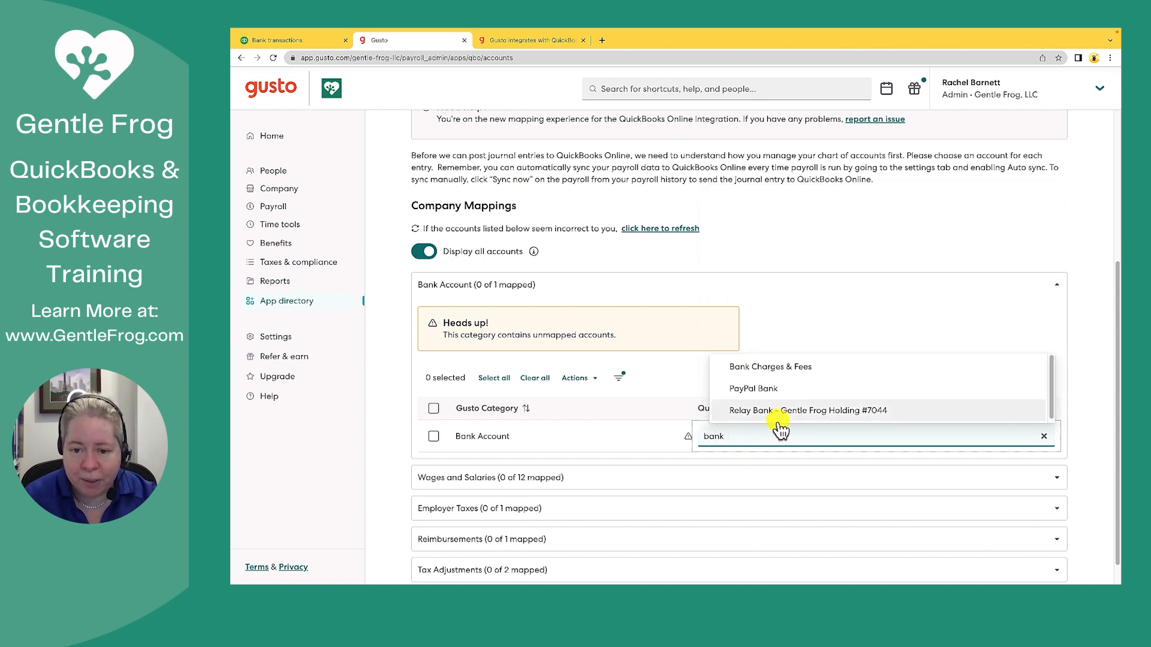
pyautogui.click(1043, 437)
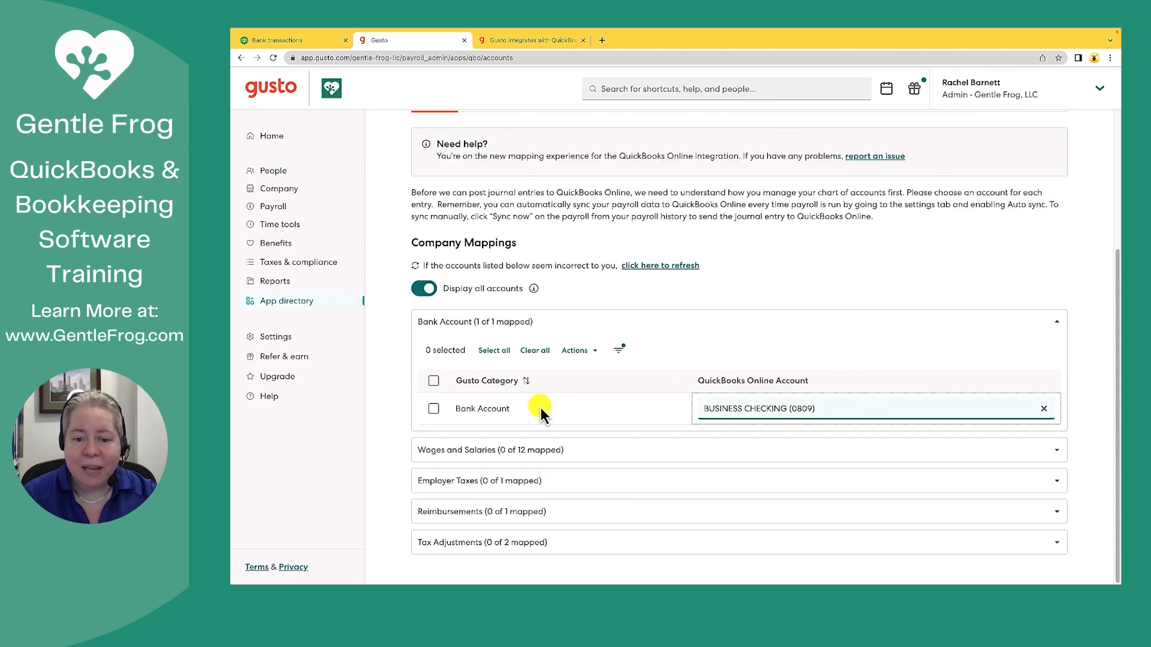
pyautogui.moveTo(539, 408)
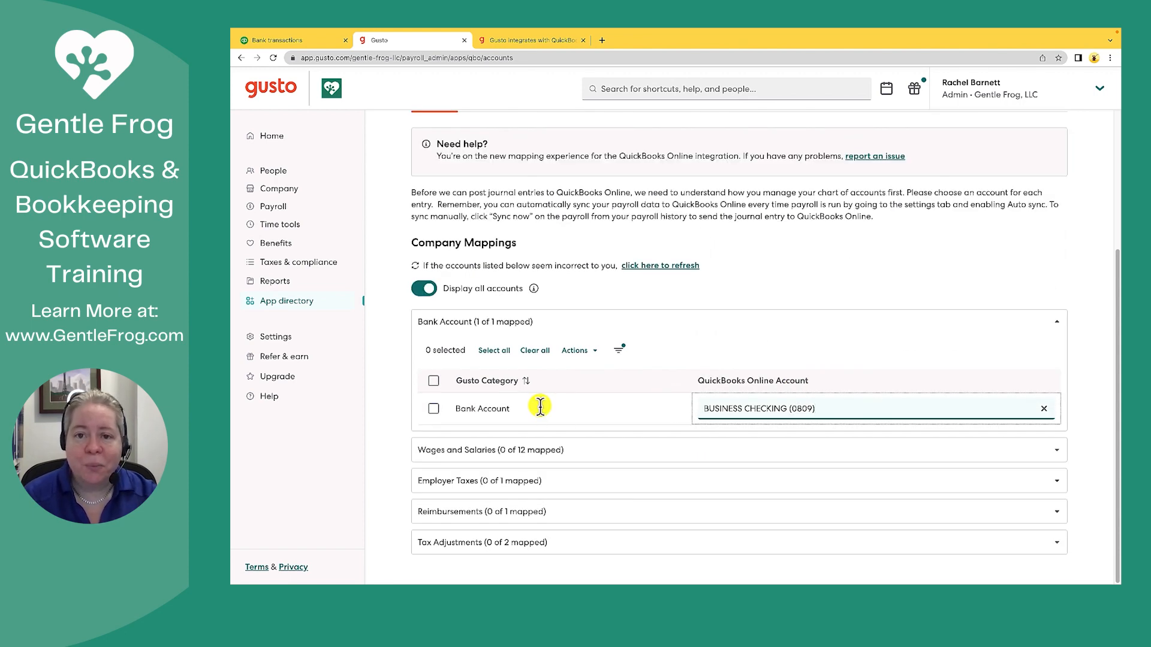
pyautogui.click(874, 408)
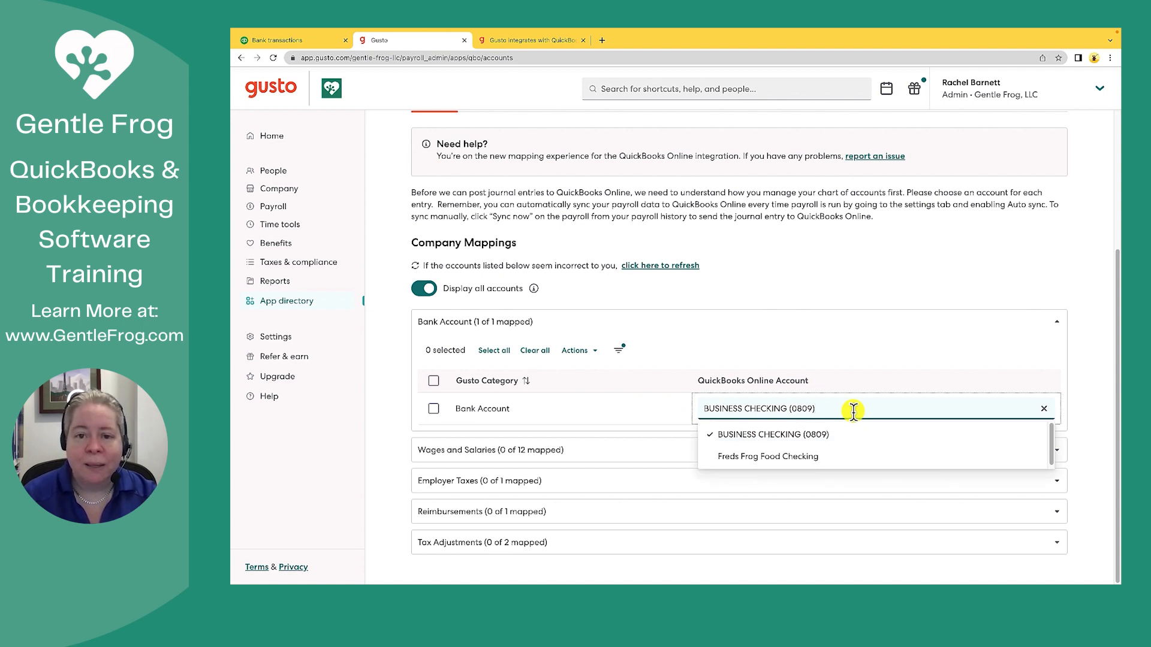
pyautogui.moveTo(854, 418)
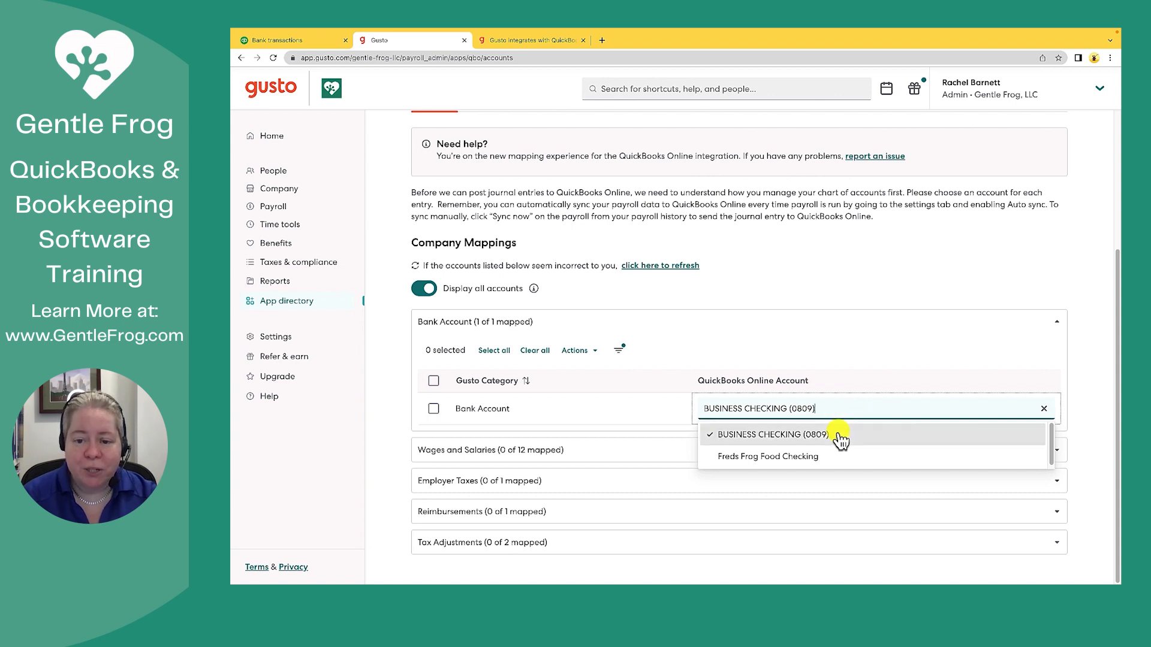
pyautogui.click(767, 433)
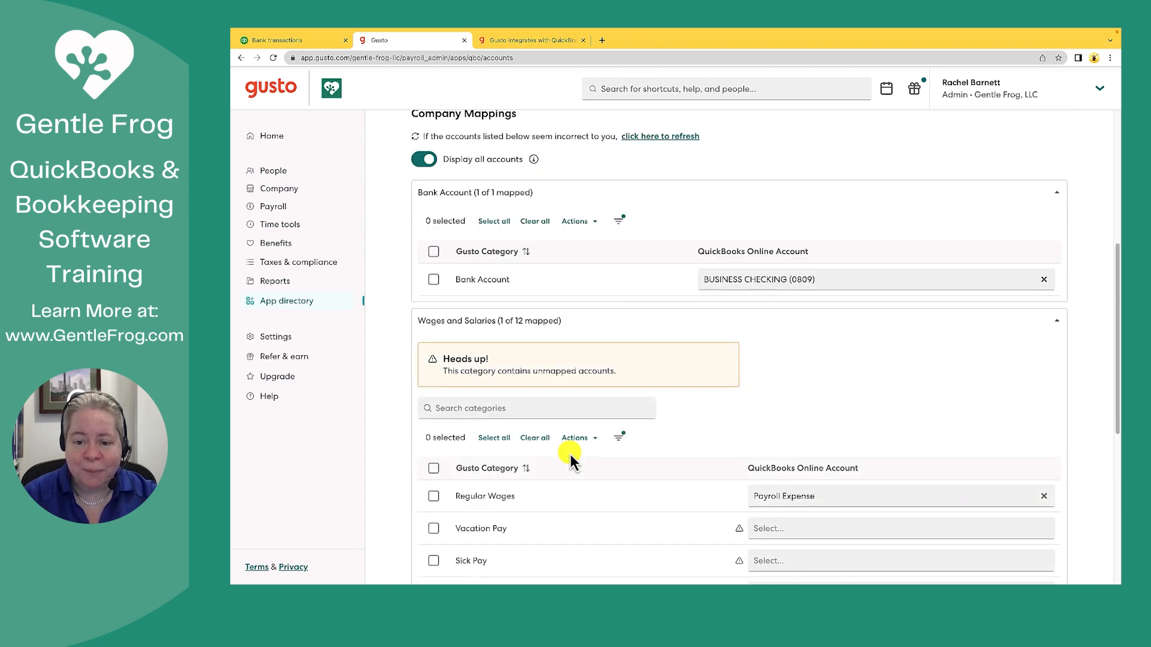
# - Map Vacation Pay to Payroll Expense so Wages and Salaries shows 2 of 12 mapped
pyautogui.scroll(-3)
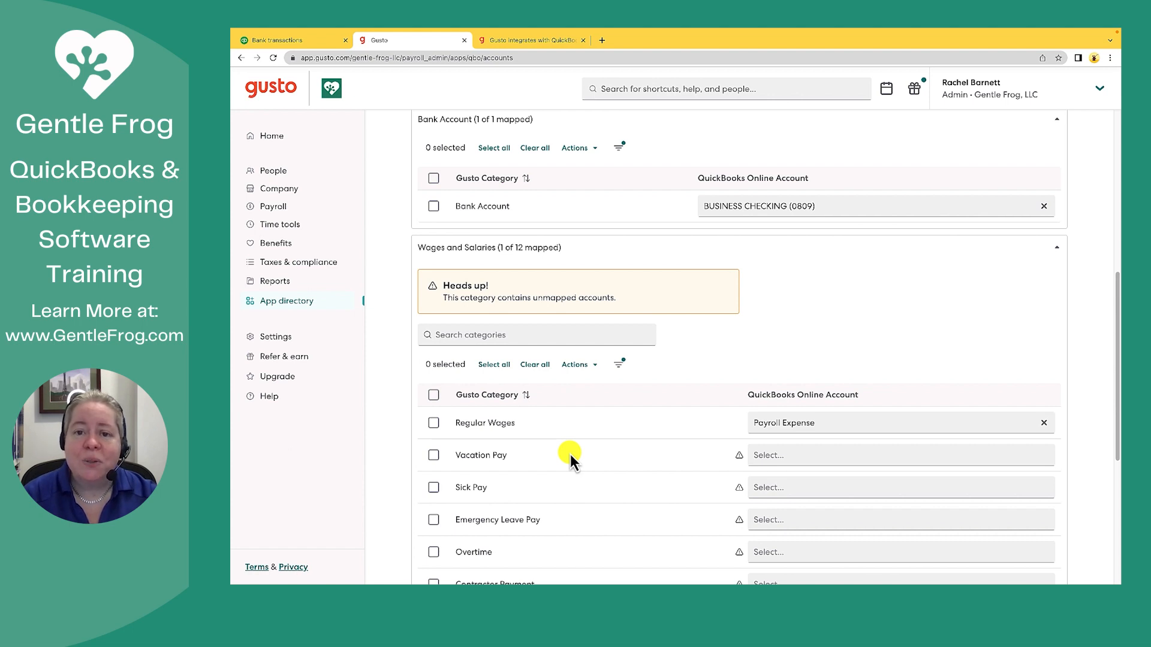
pyautogui.scroll(-3)
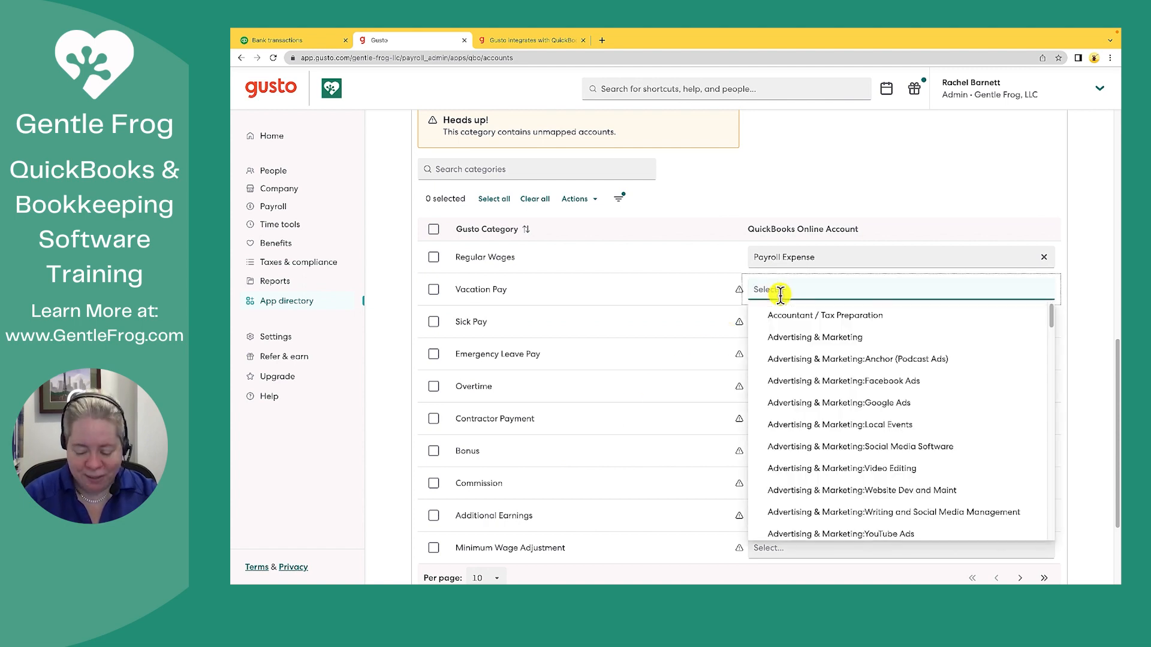
pyautogui.write('p')
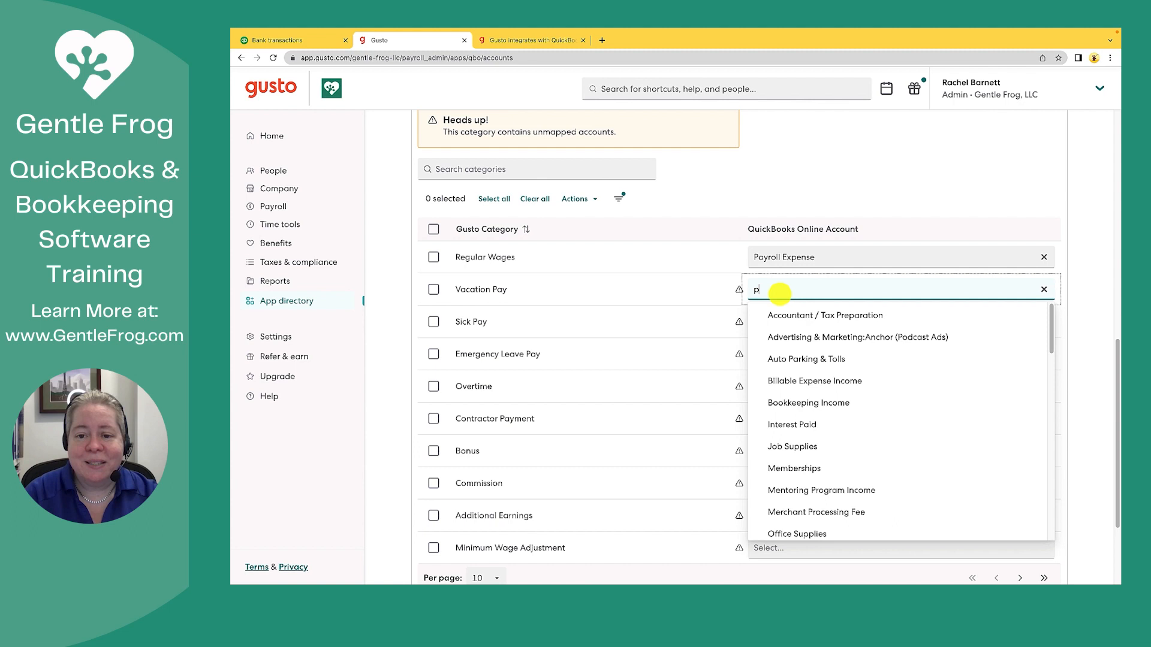
pyautogui.write('ayroll')
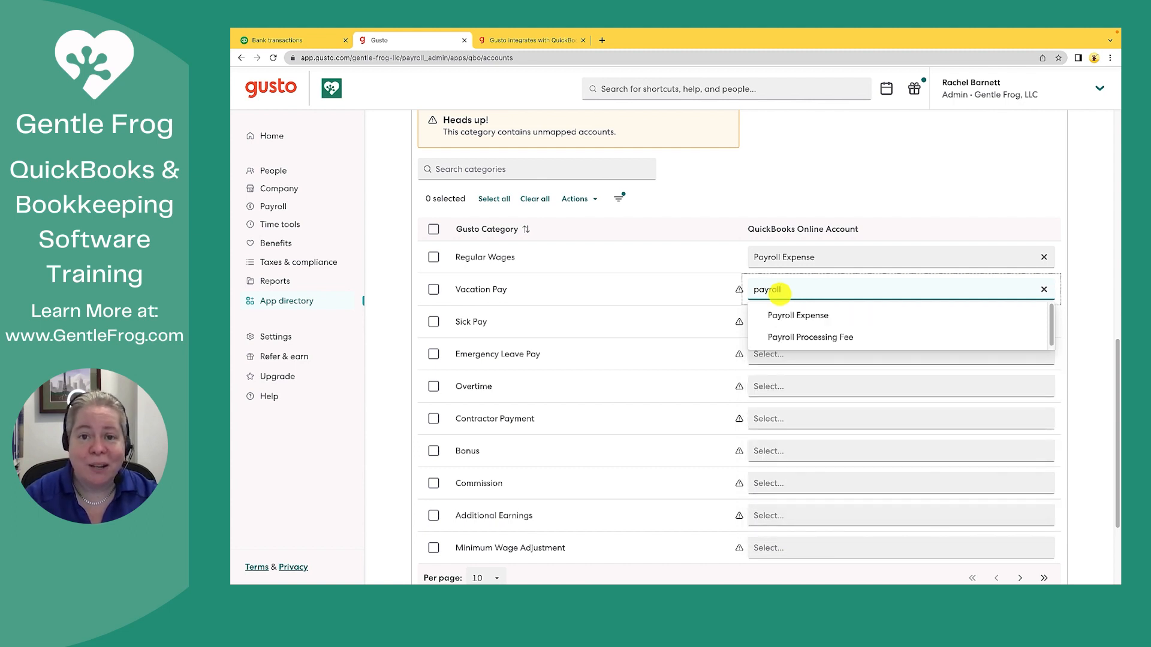
pyautogui.click(798, 315)
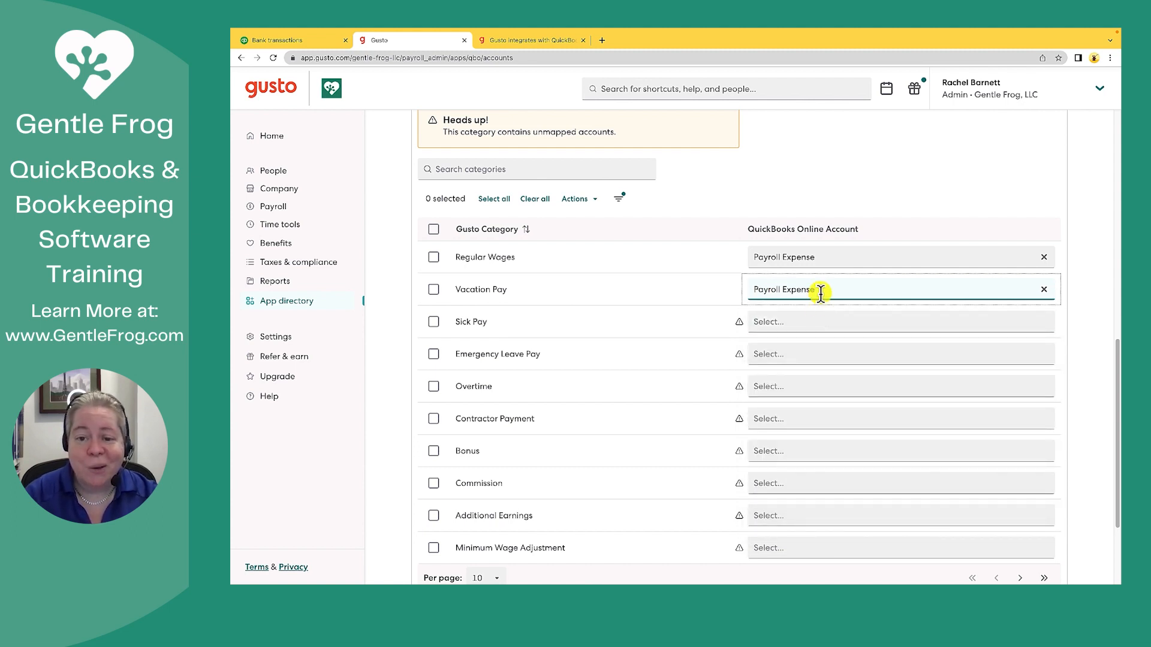
pyautogui.click(901, 322)
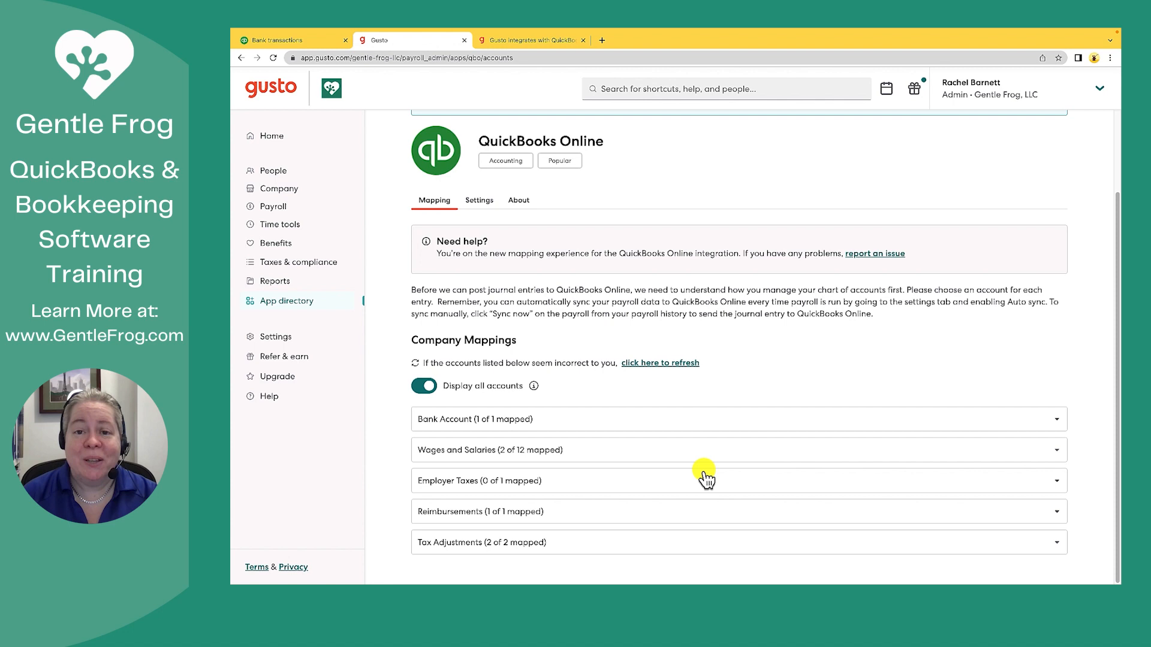
pyautogui.moveTo(569, 477)
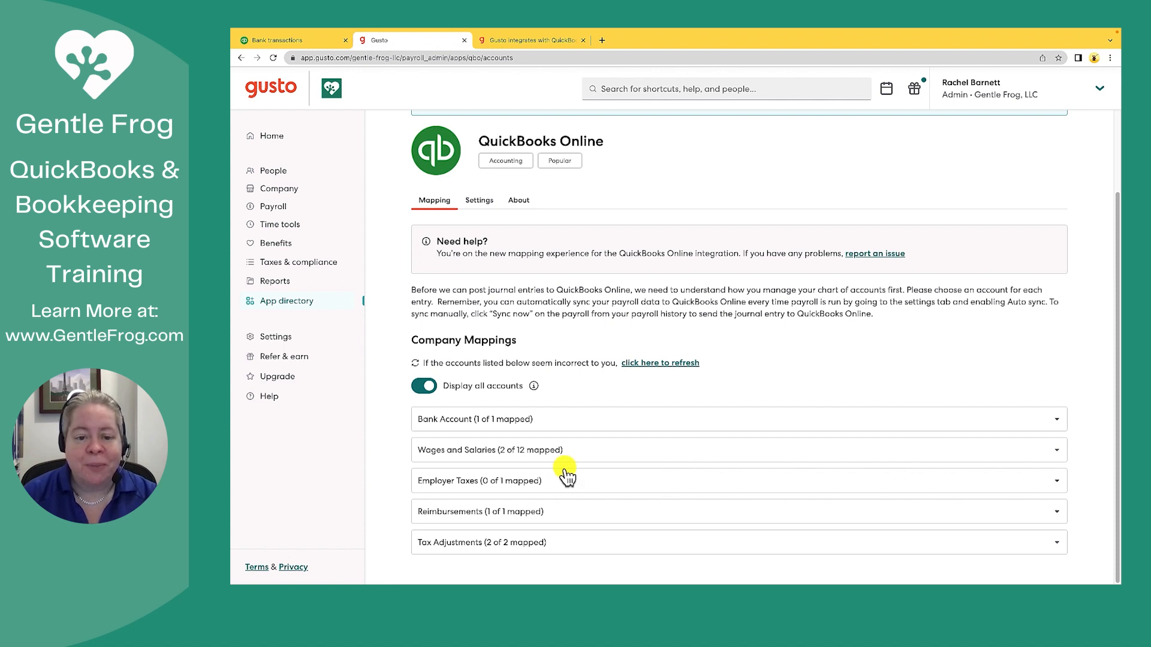
pyautogui.moveTo(473, 484)
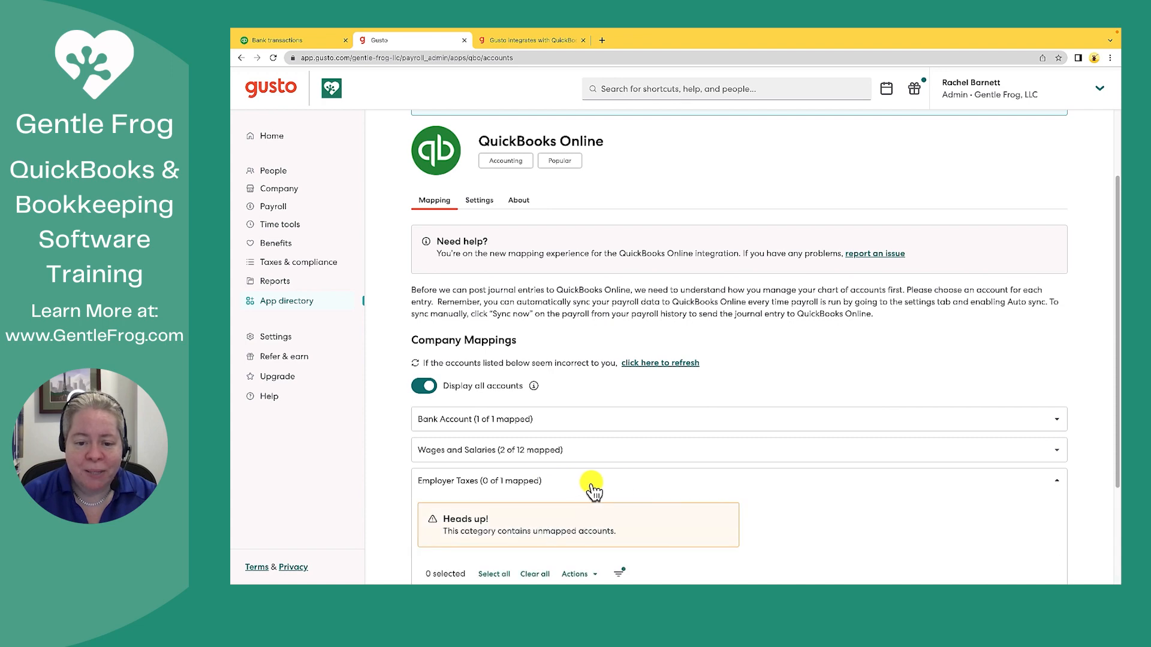
# - Map Employer Taxes to Payroll Expense, reaching 1 of 1 mapped
pyautogui.scroll(-3)
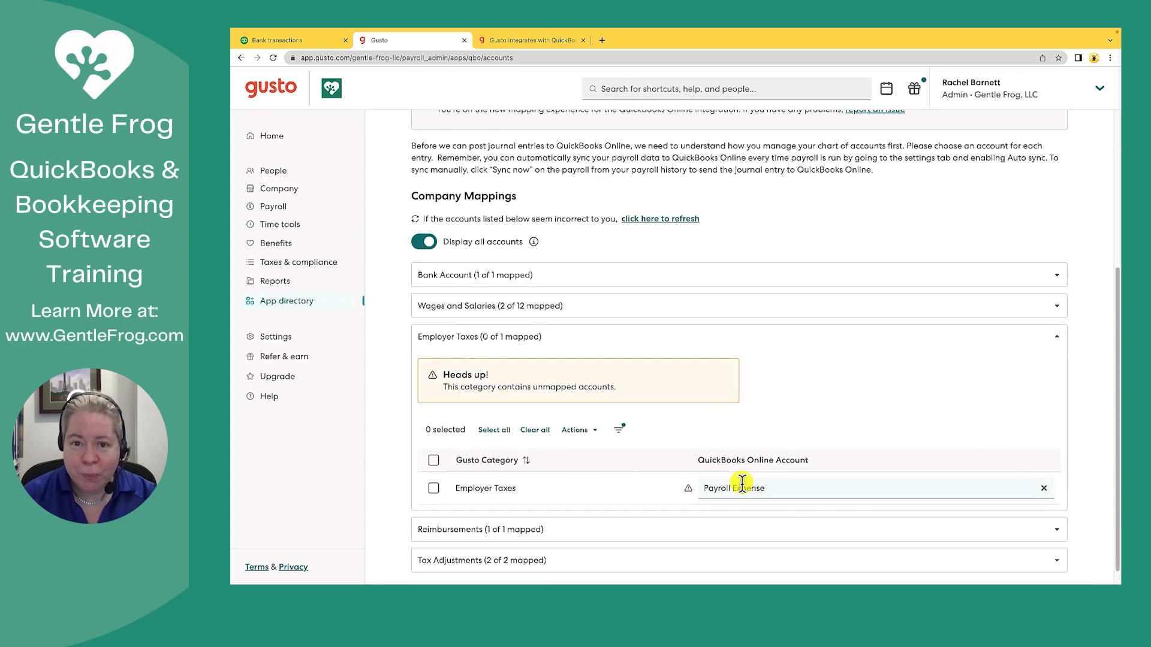
pyautogui.moveTo(784, 491)
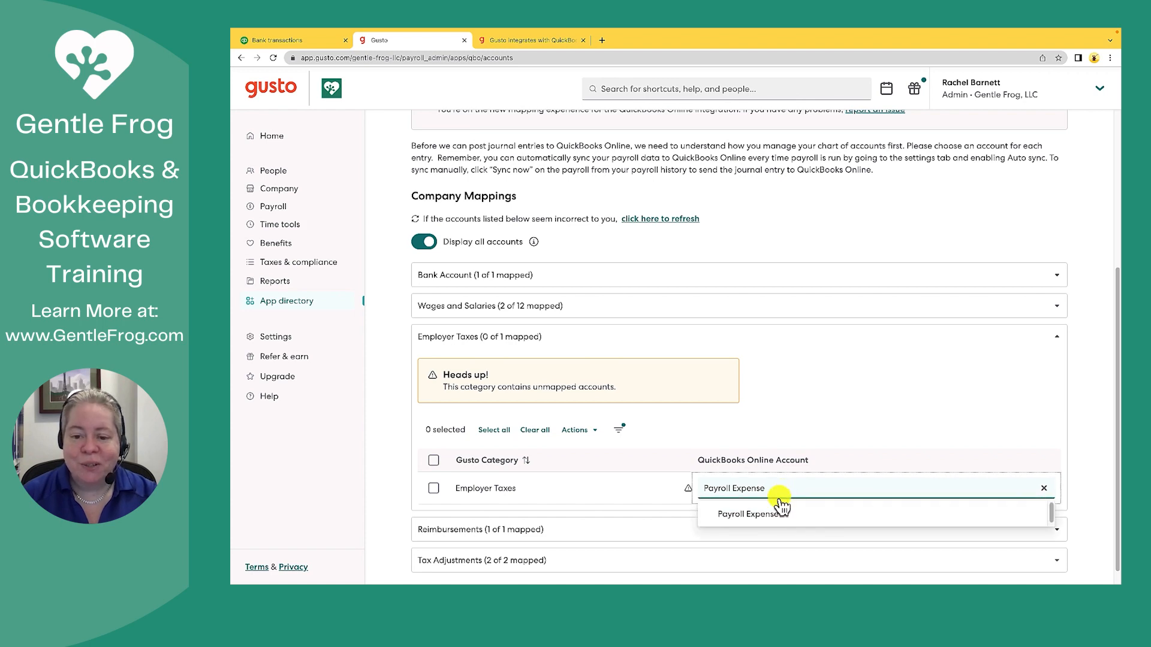
pyautogui.click(750, 513)
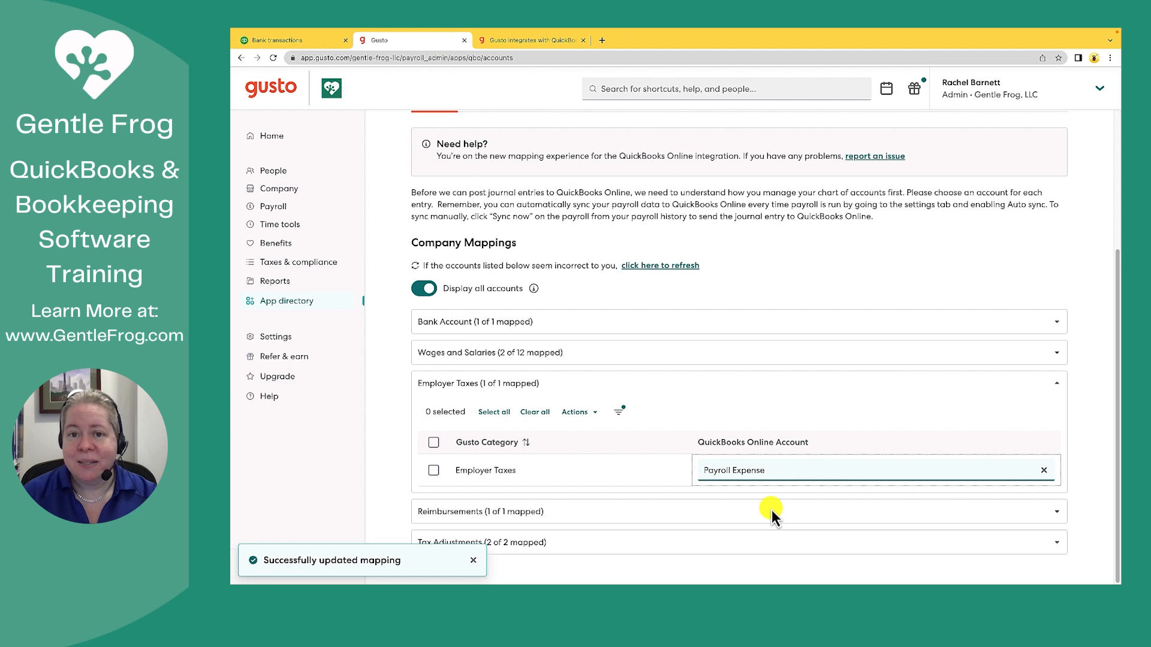
pyautogui.moveTo(771, 510)
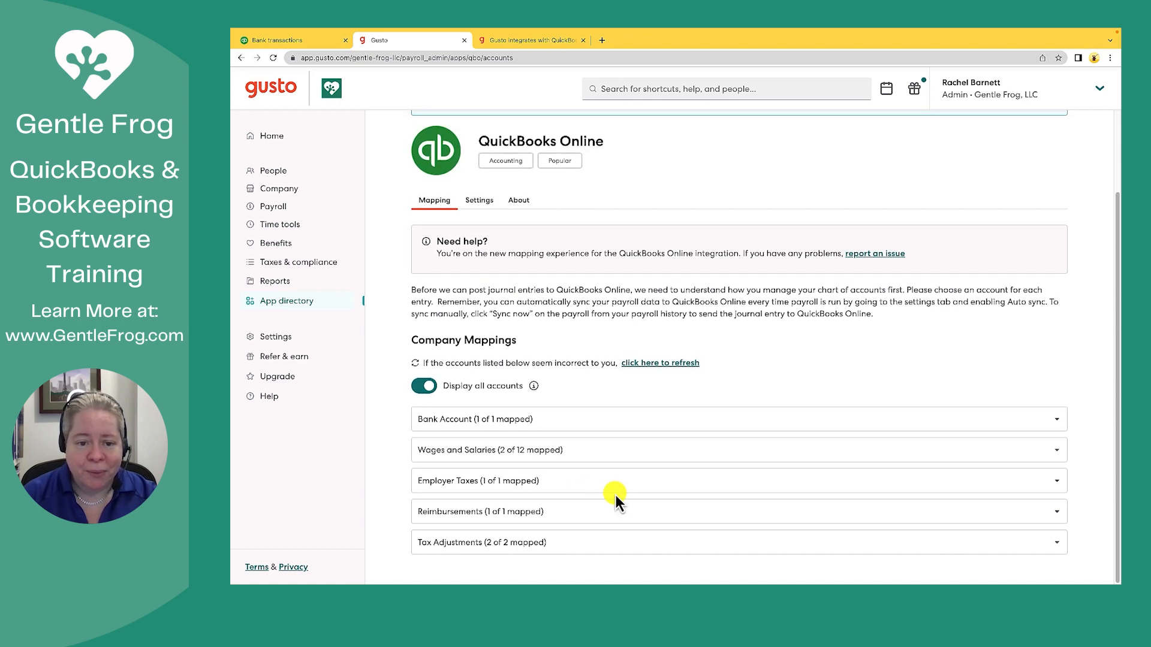
pyautogui.scroll(3)
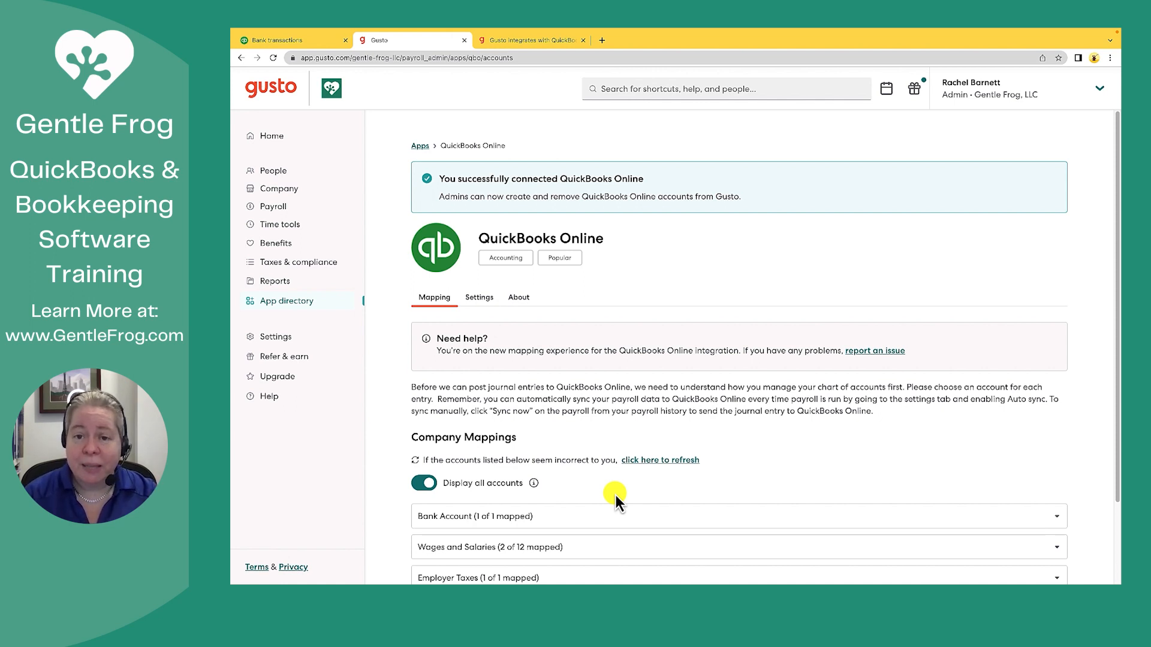
pyautogui.scroll(-3)
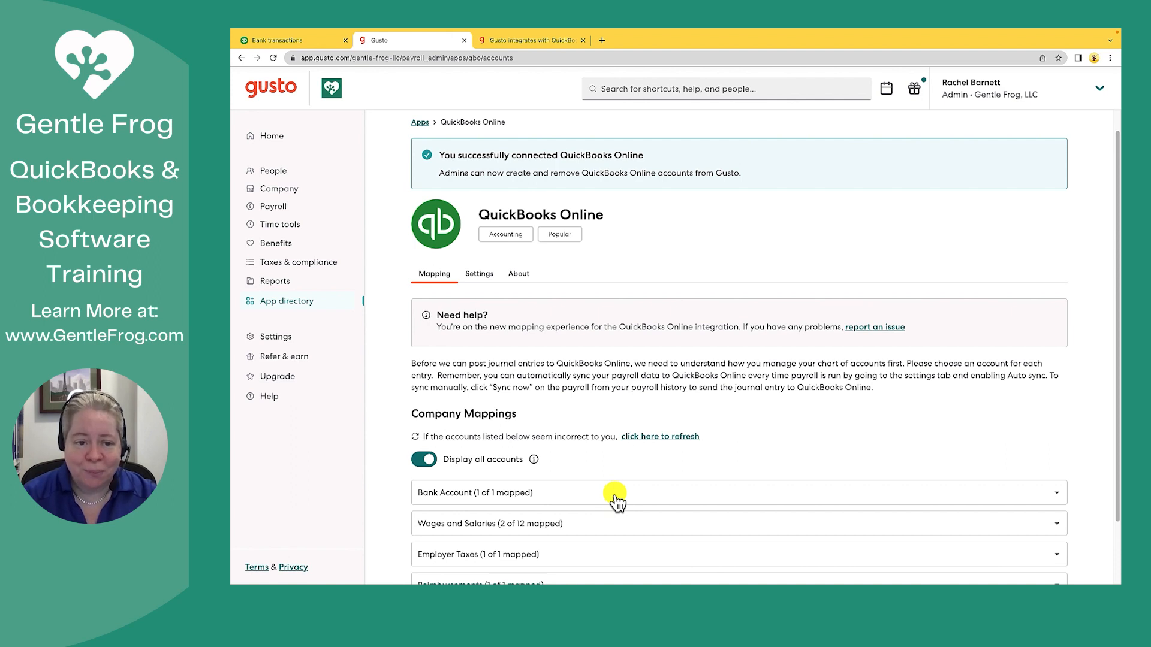
pyautogui.moveTo(286, 206)
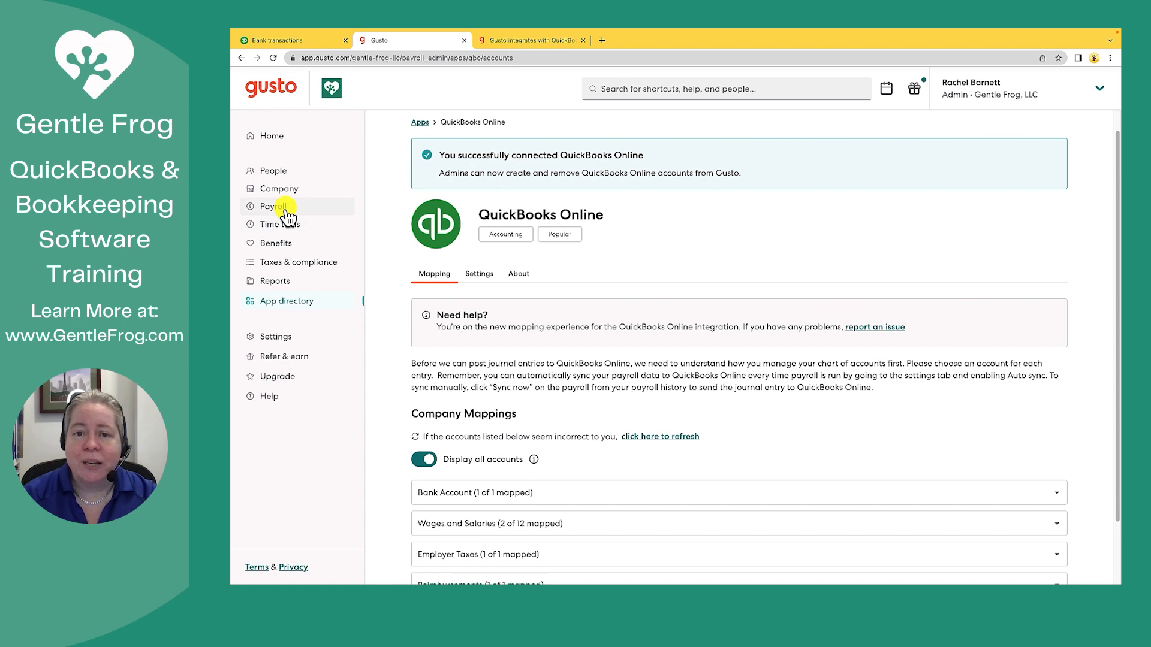
# - From Payroll history, sync the 01/20/2023 regular payroll to QuickBooks Online
pyautogui.click(272, 206)
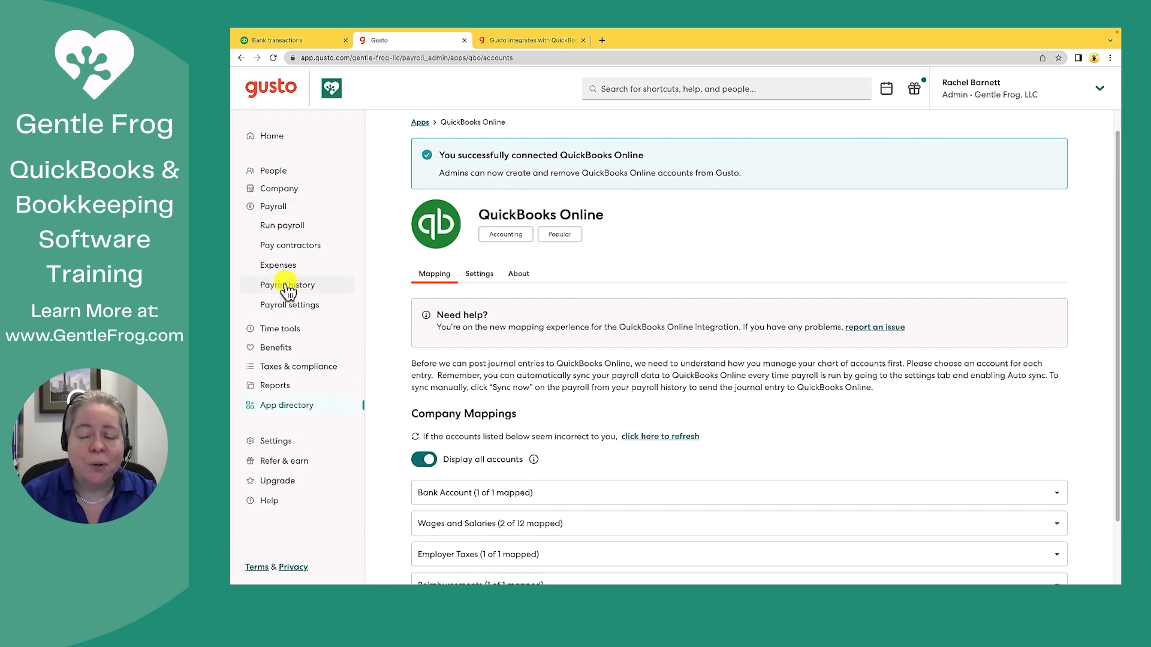
pyautogui.click(287, 285)
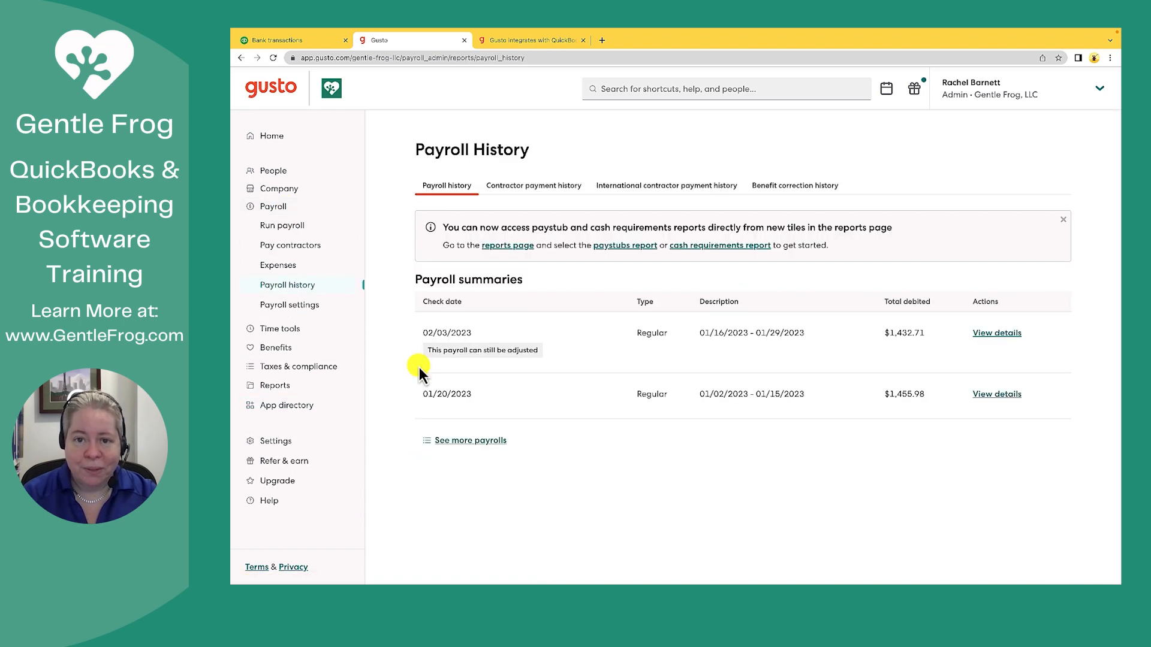
pyautogui.moveTo(996, 395)
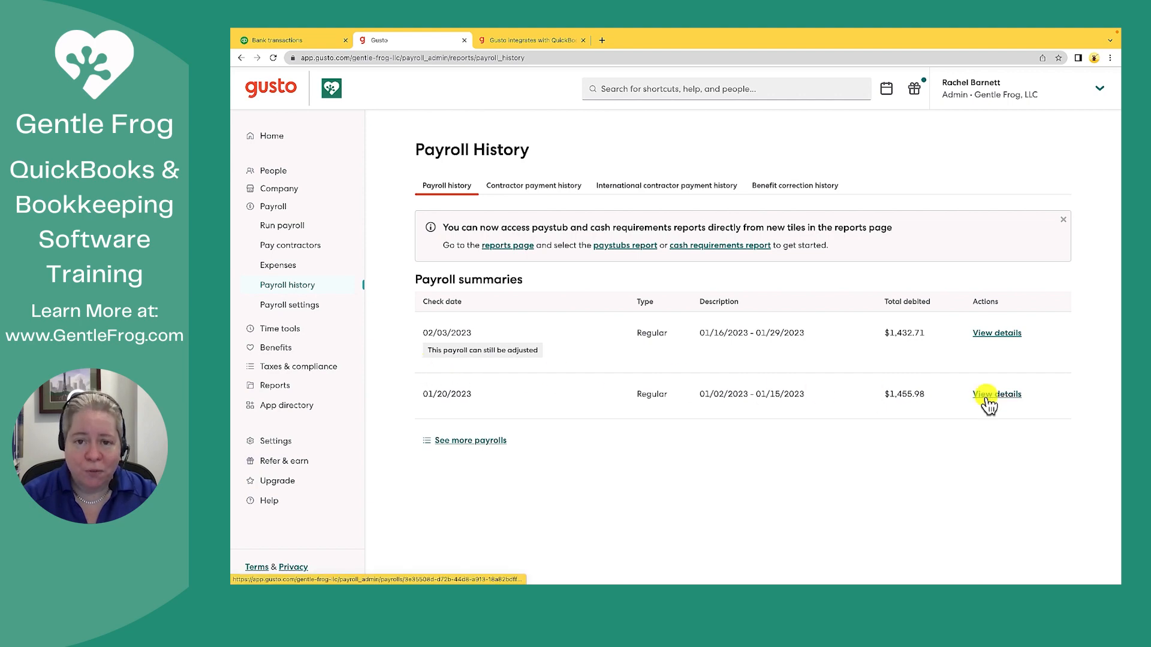
pyautogui.click(996, 394)
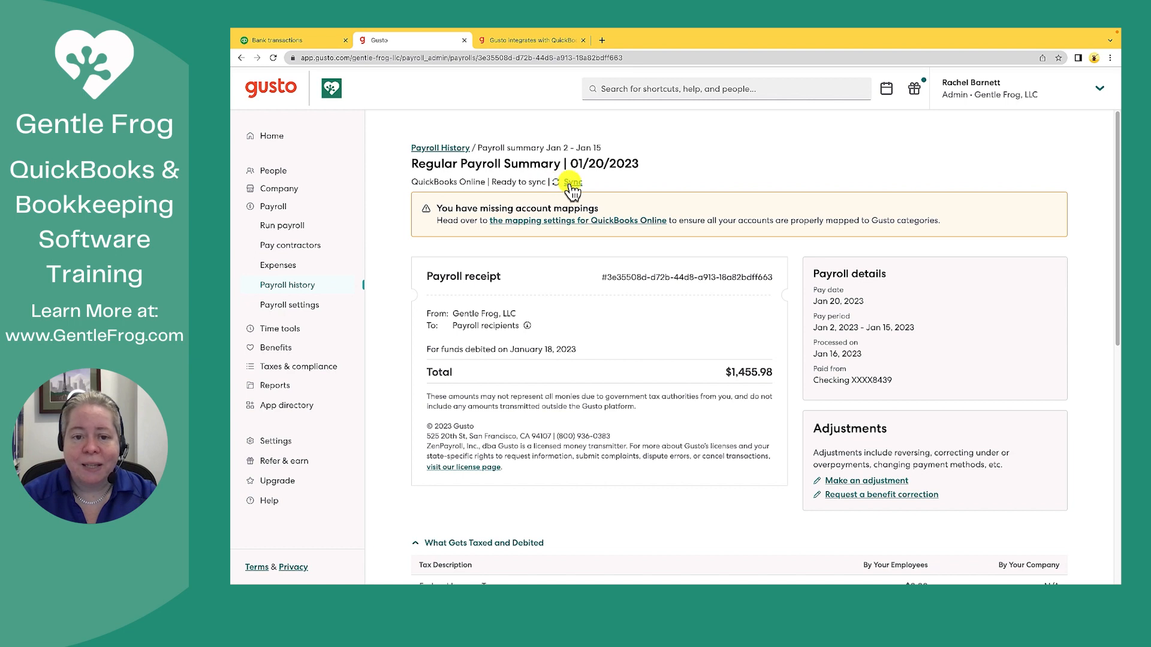
pyautogui.click(572, 182)
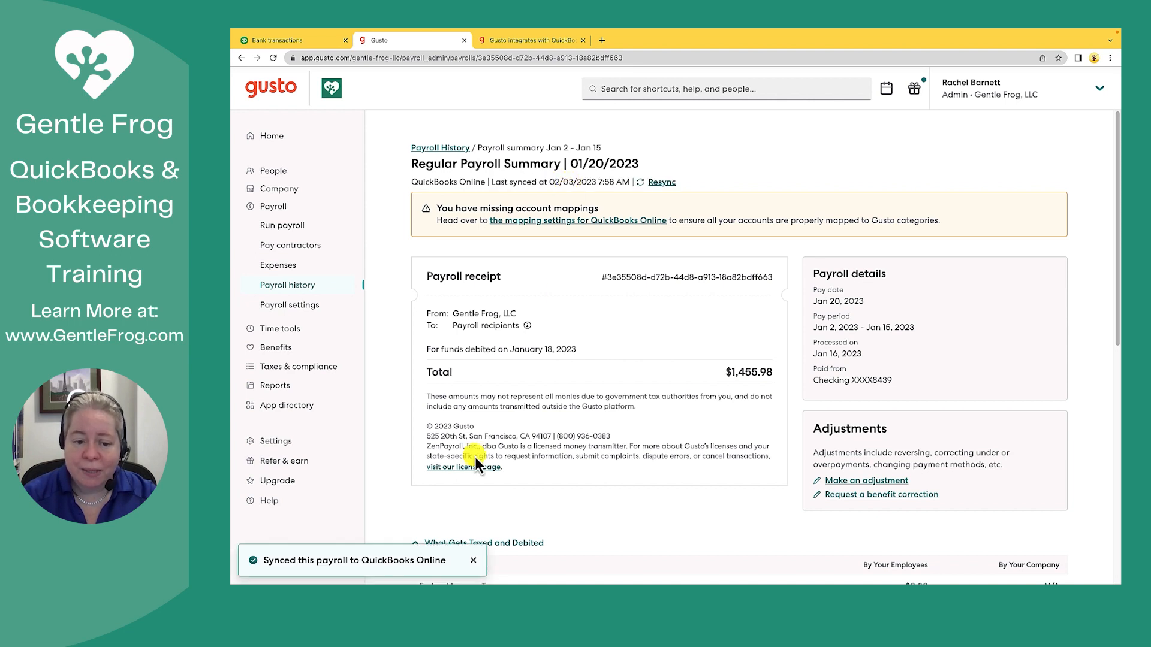
pyautogui.moveTo(444, 549)
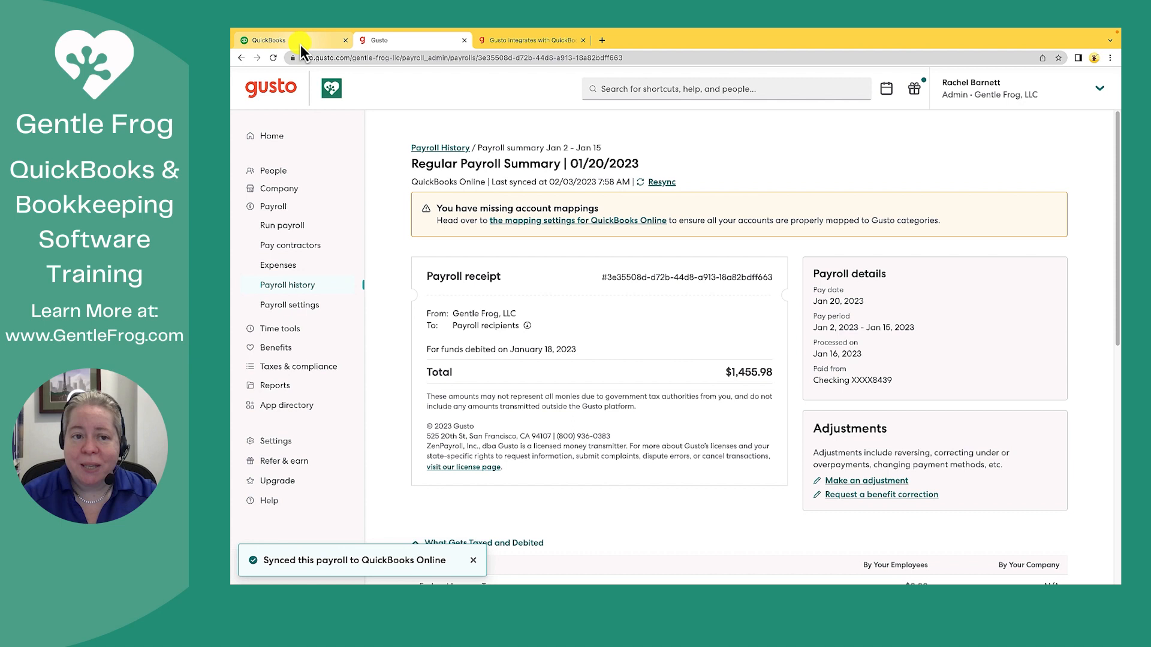
# - In QuickBooks Online, start blank Journal Entry #15 and list the recent journal entries
pyautogui.click(287, 39)
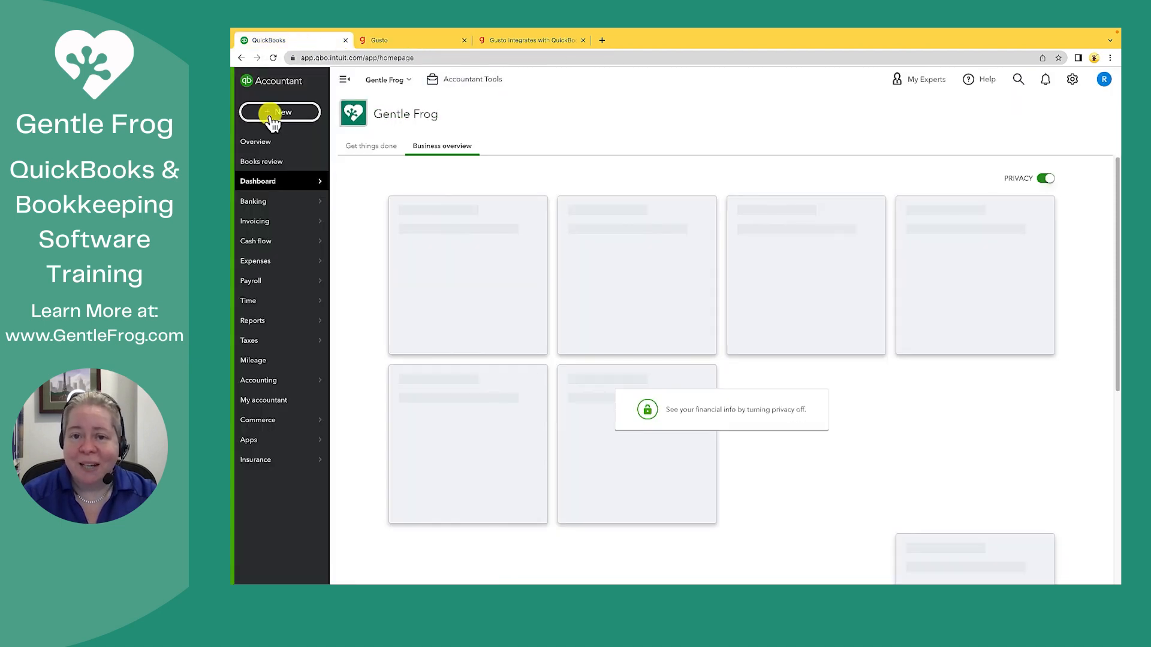
pyautogui.click(279, 112)
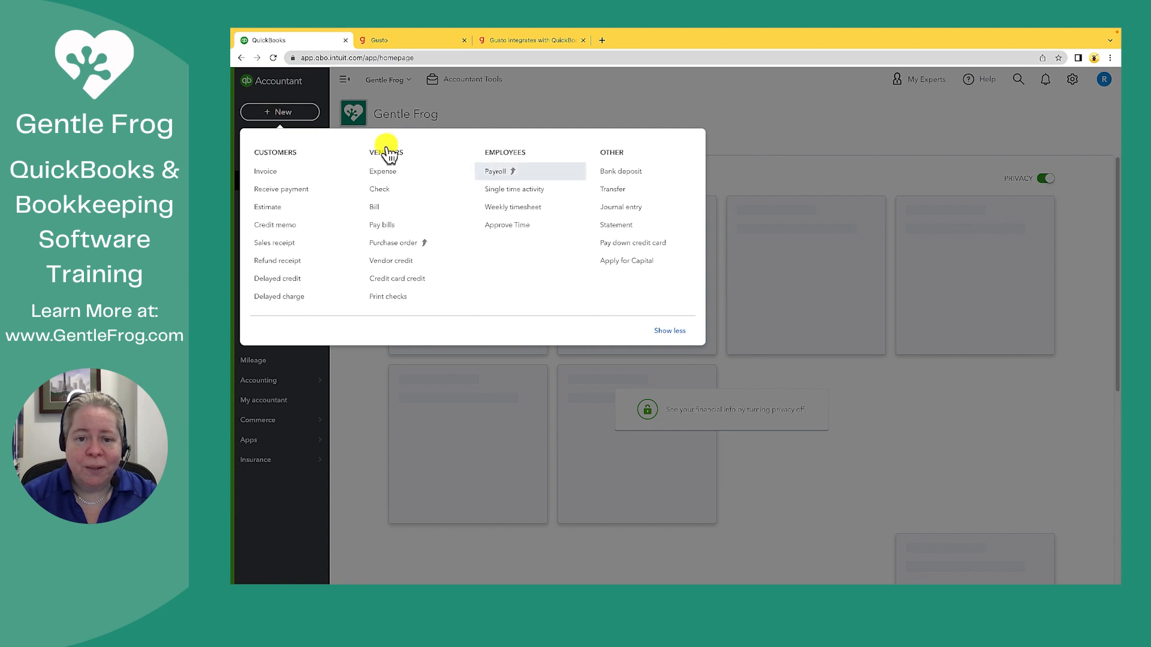
pyautogui.moveTo(620, 207)
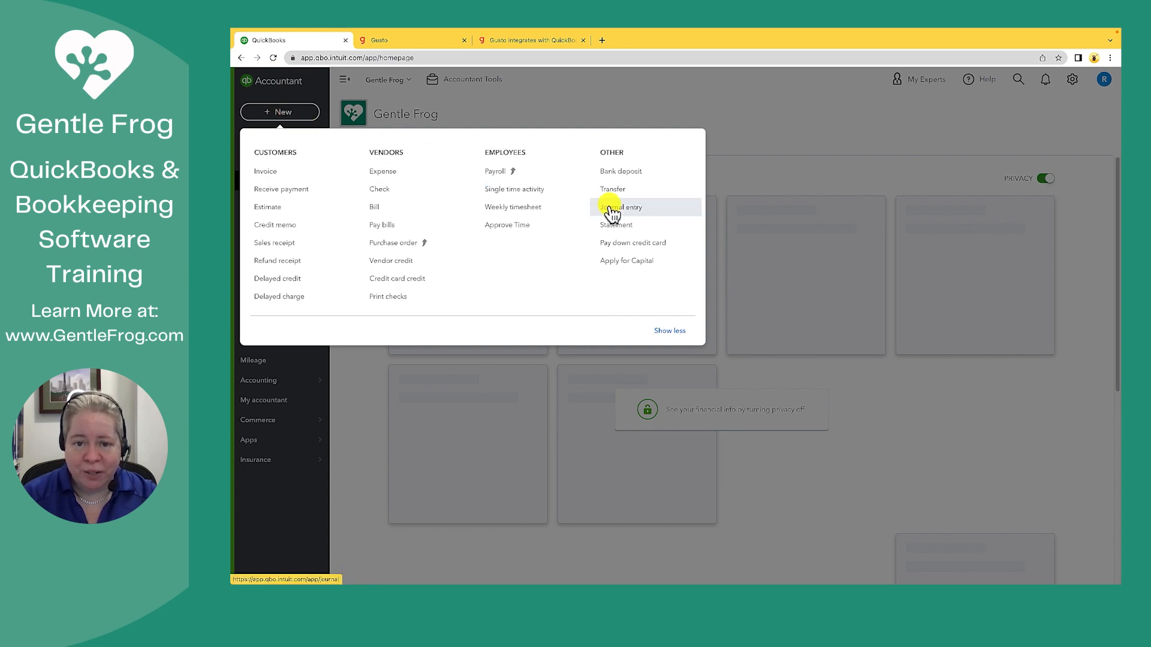
pyautogui.click(622, 207)
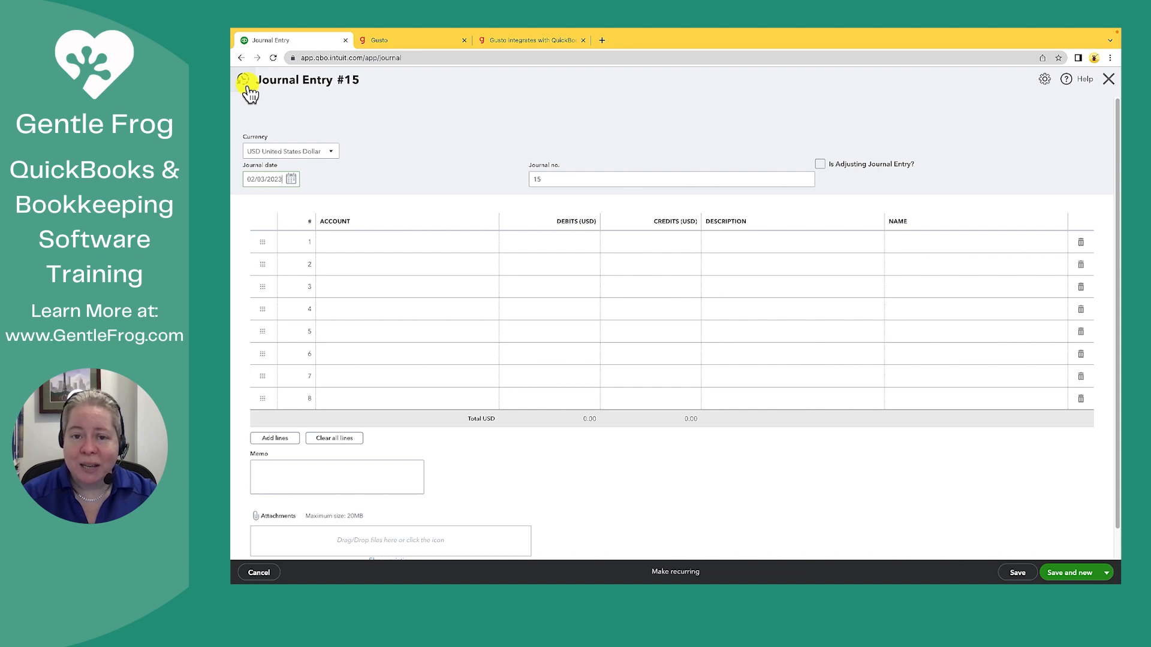
pyautogui.click(248, 87)
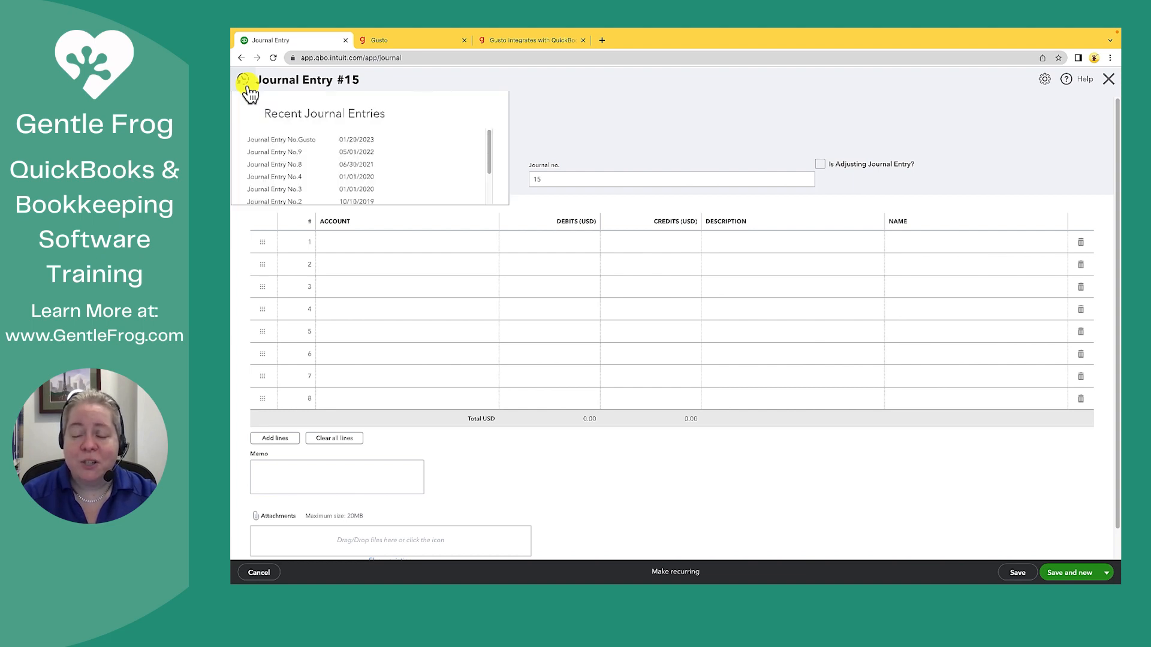
pyautogui.moveTo(293, 131)
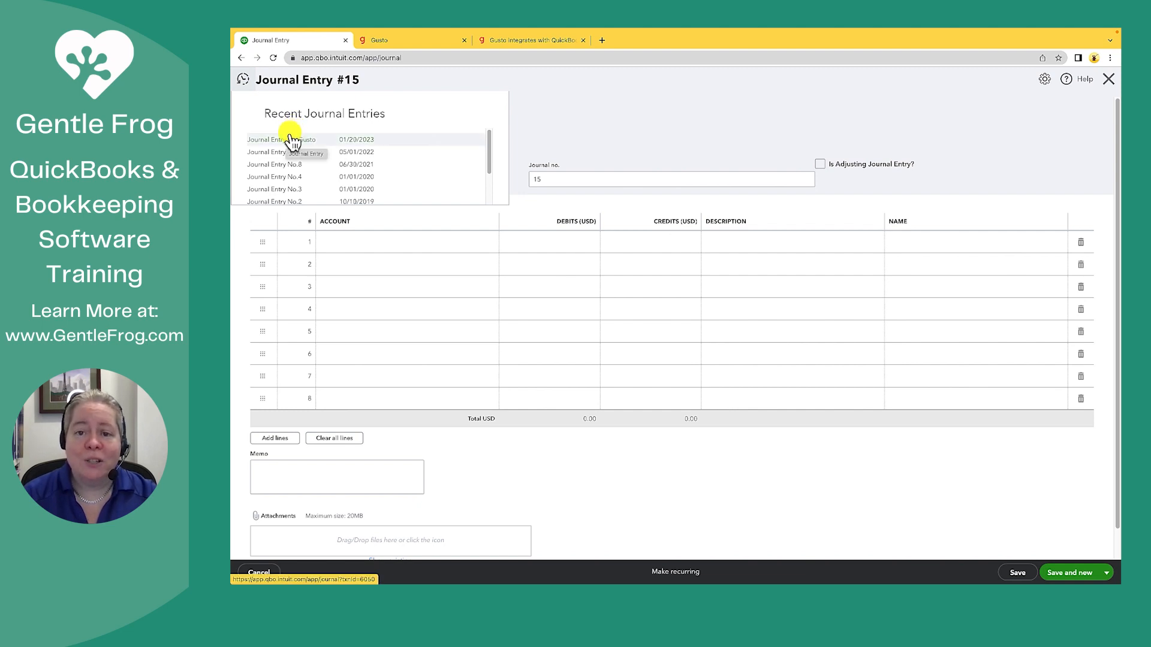
# - Review the 01/20/2023 Gusto journal entry's Regular Wages line, then leave without saving
pyautogui.click(282, 139)
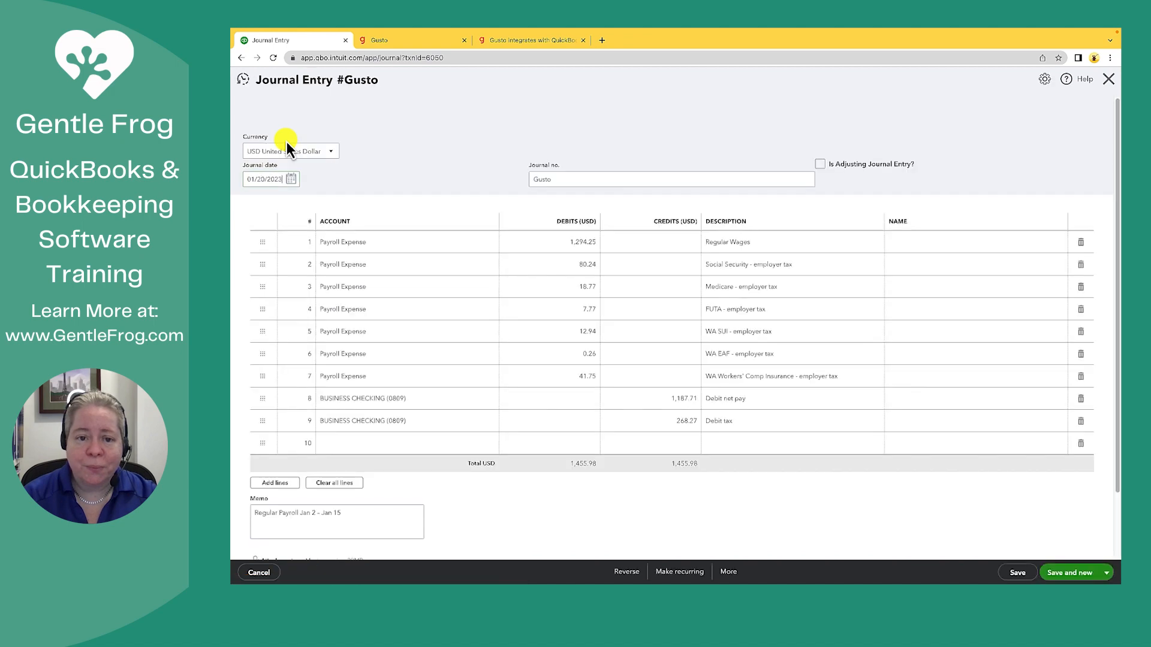
pyautogui.moveTo(428, 254)
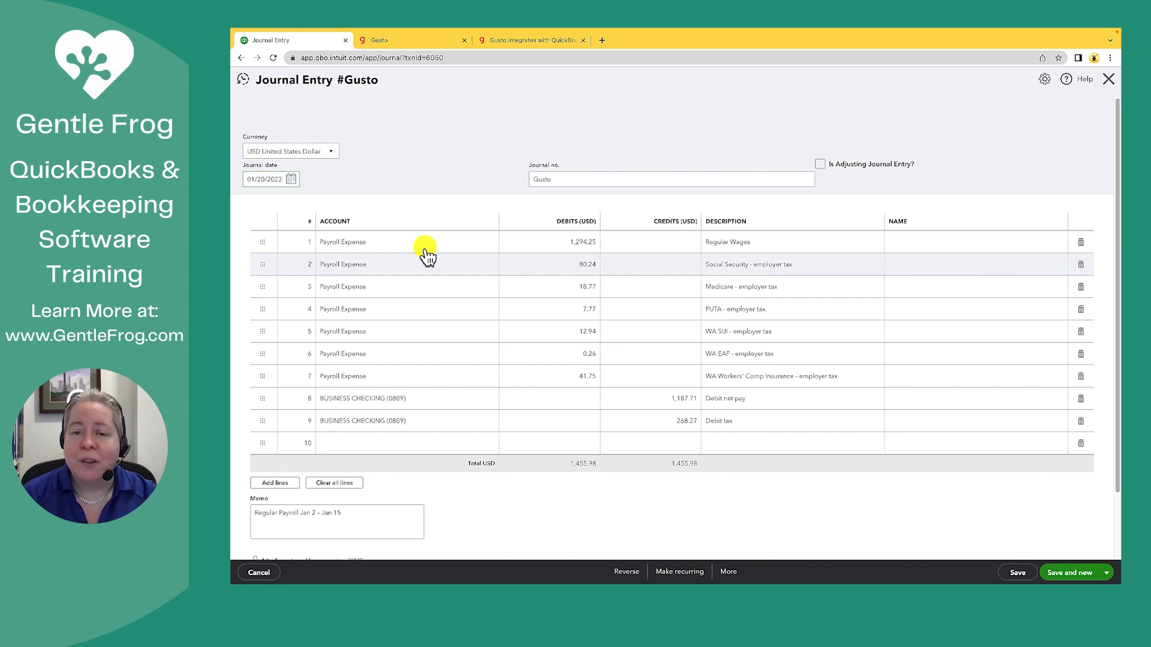
pyautogui.click(407, 241)
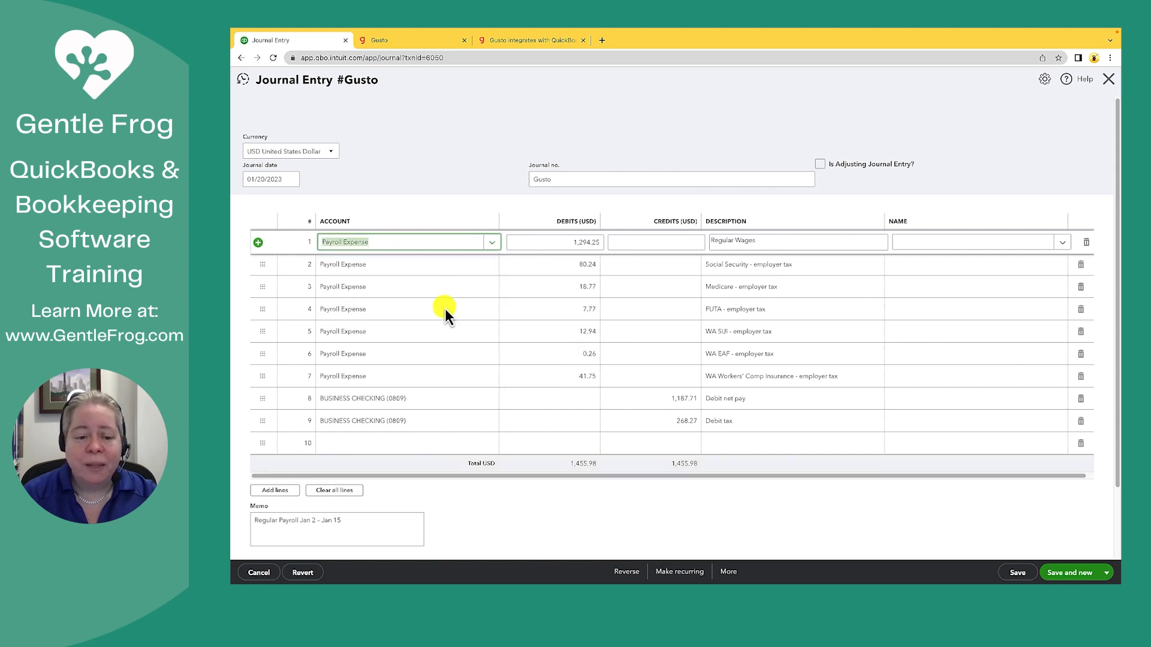
pyautogui.click(258, 572)
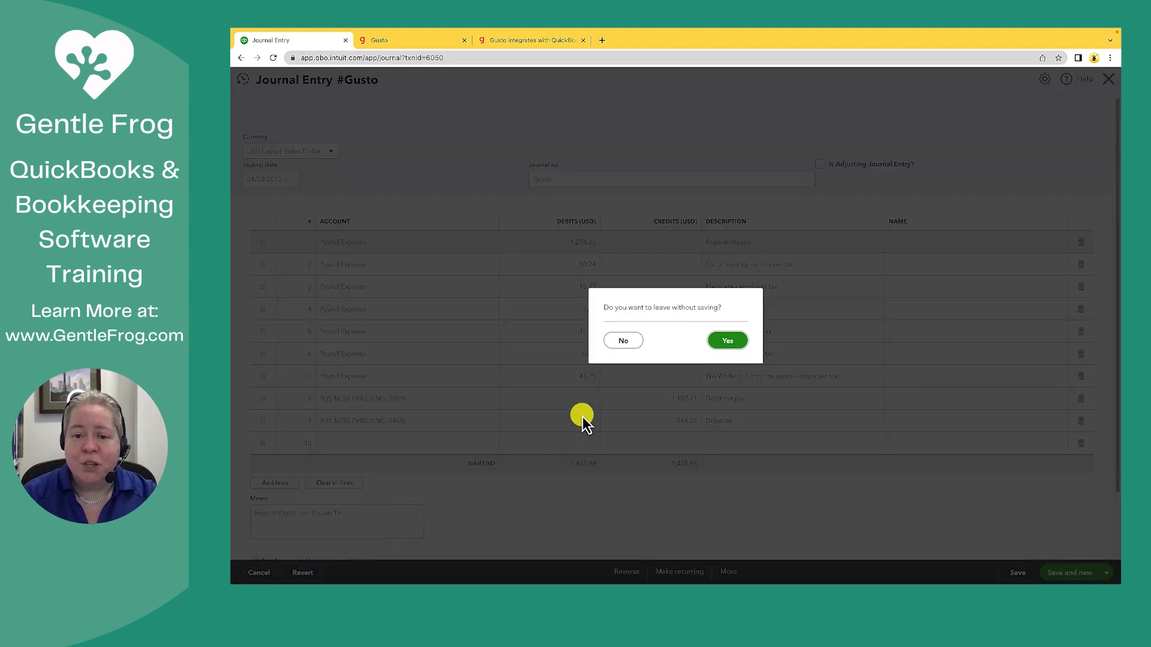
pyautogui.click(726, 339)
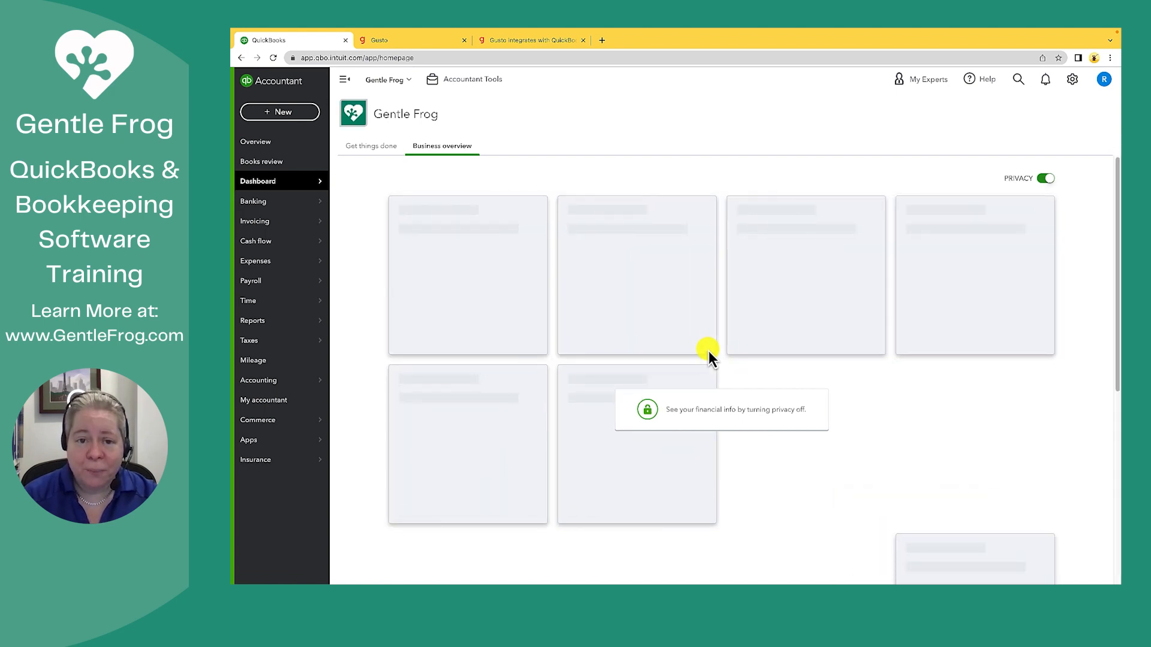
pyautogui.moveTo(772, 197)
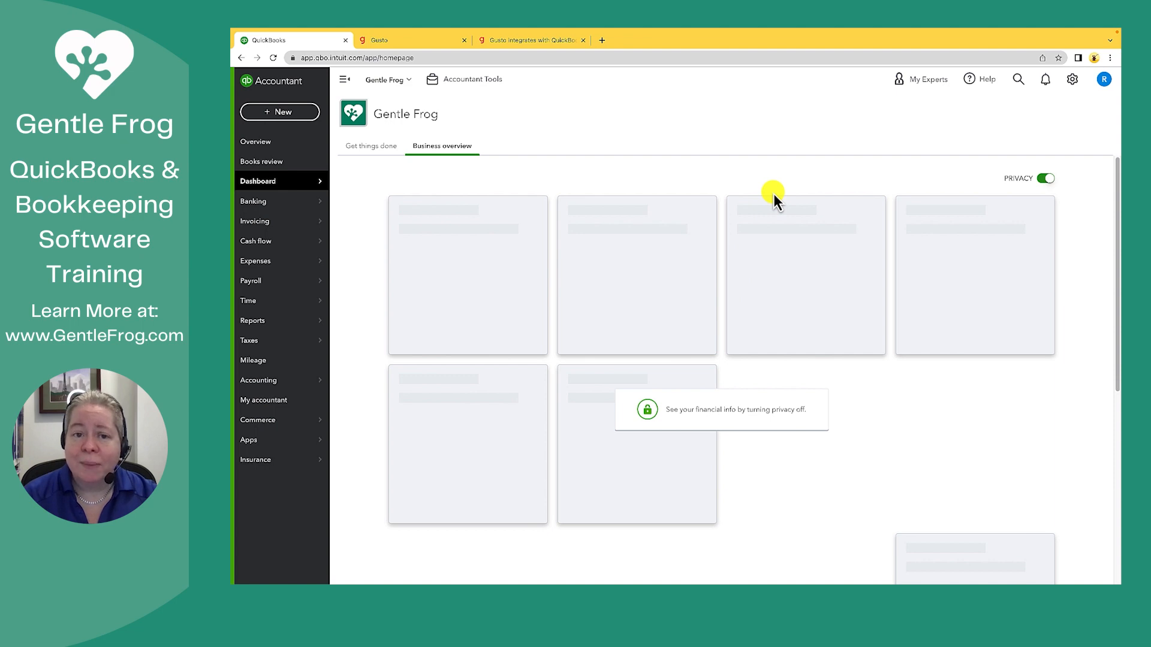
pyautogui.moveTo(791, 196)
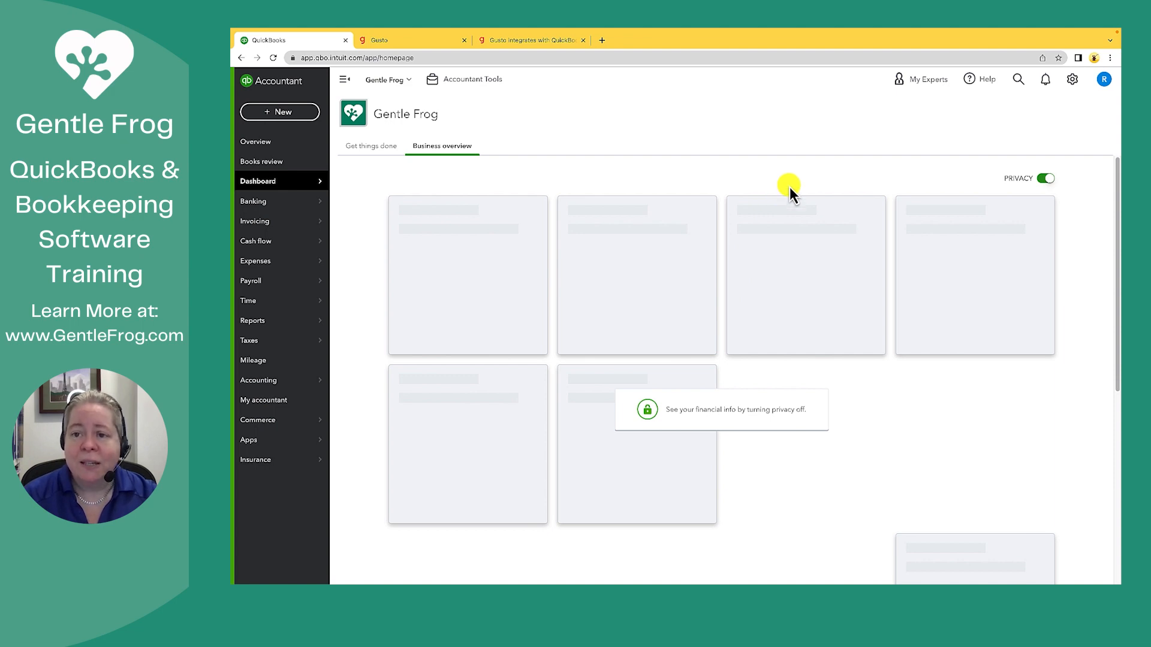
pyautogui.moveTo(1018, 79)
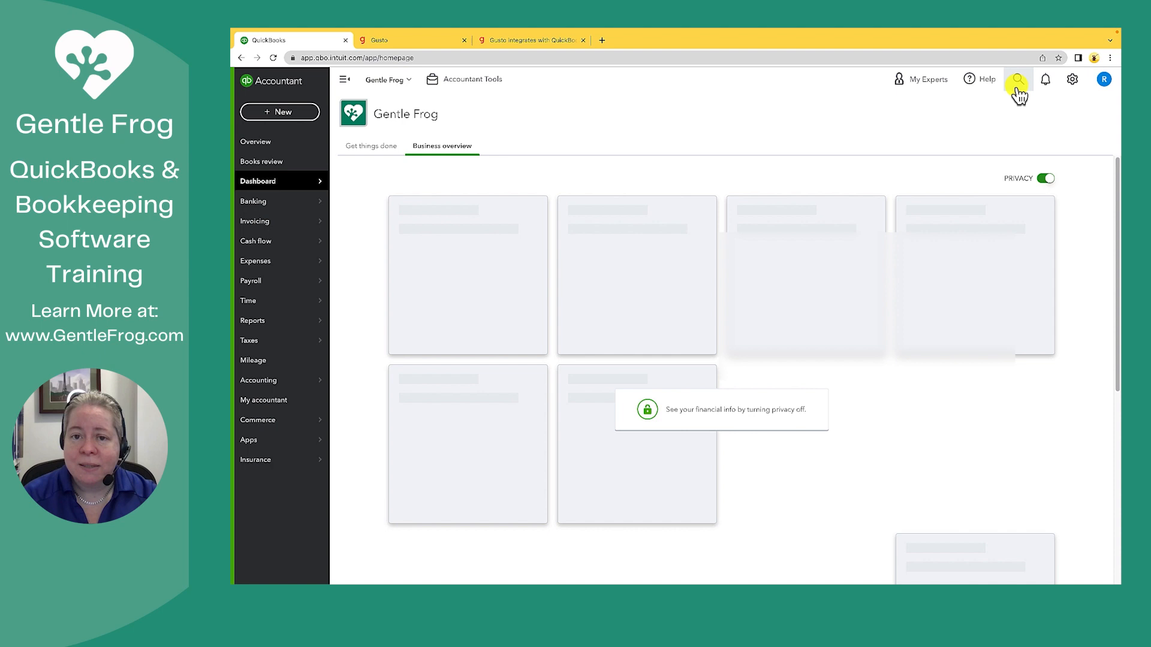
pyautogui.click(1018, 79)
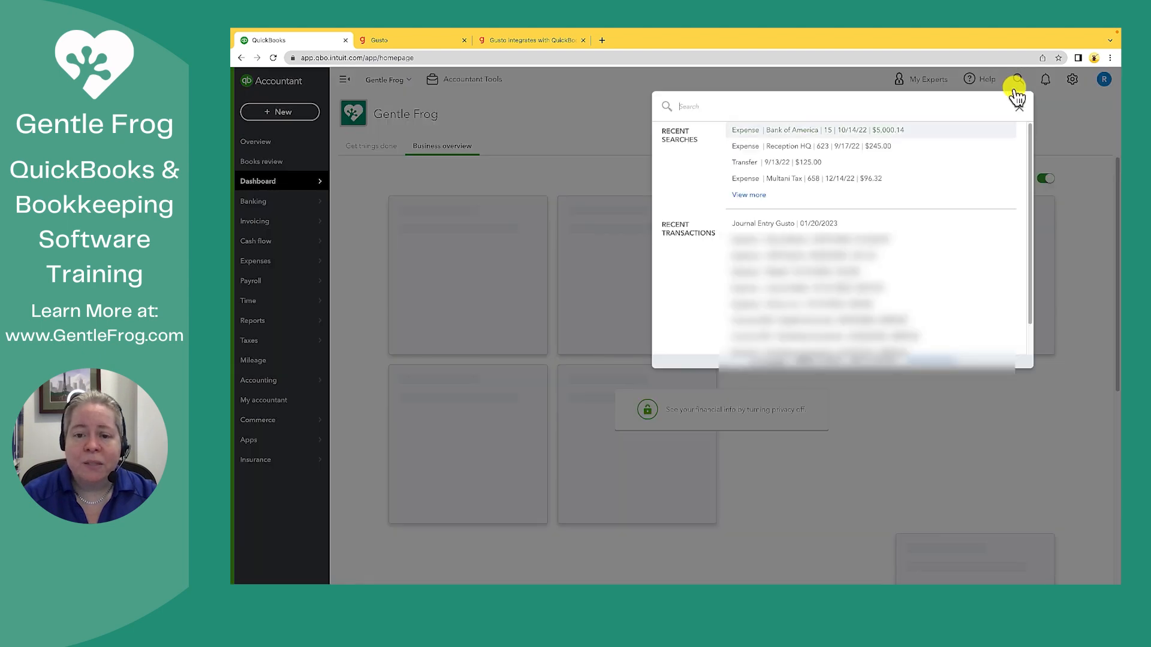
pyautogui.moveTo(834, 223)
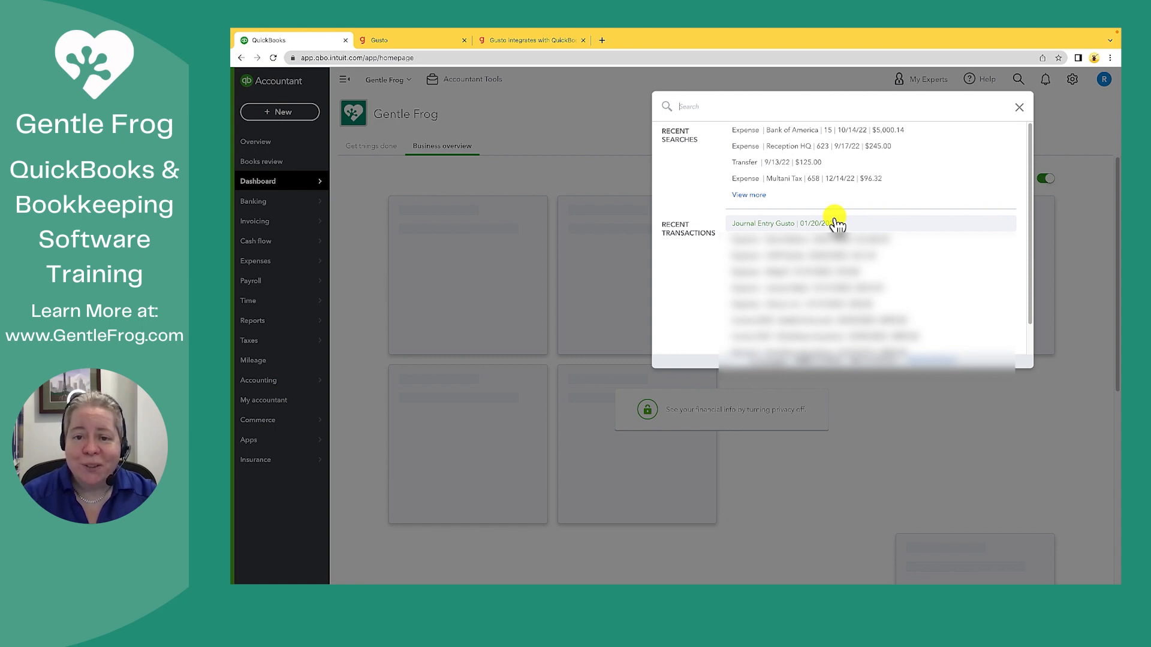
pyautogui.moveTo(591, 121)
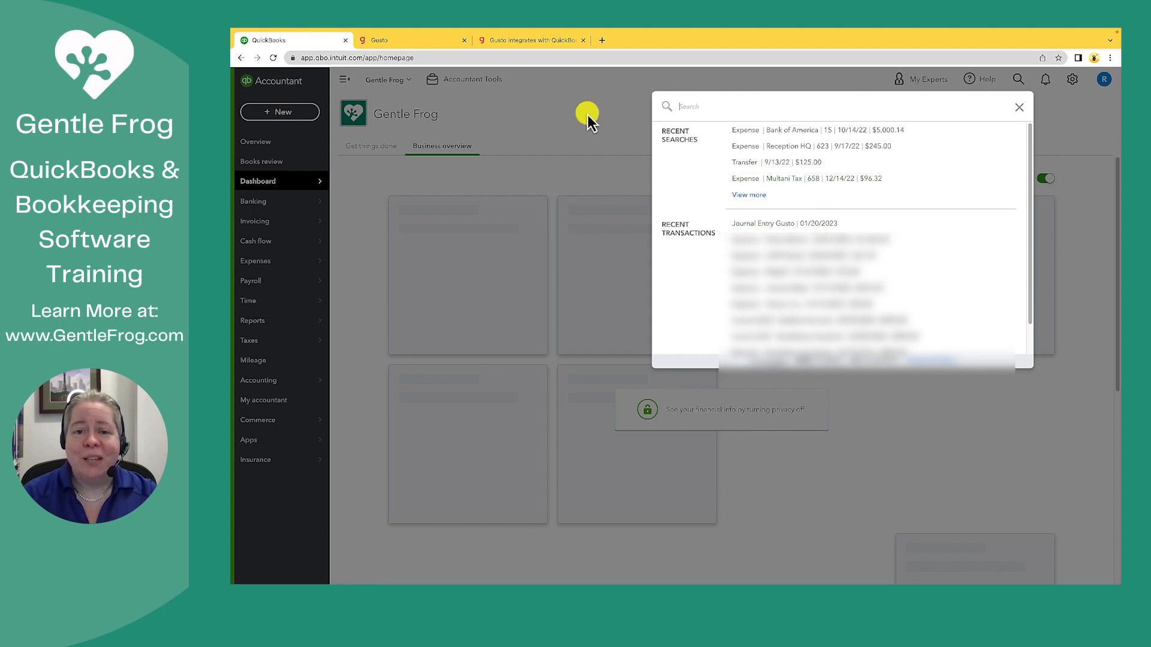
pyautogui.click(1019, 107)
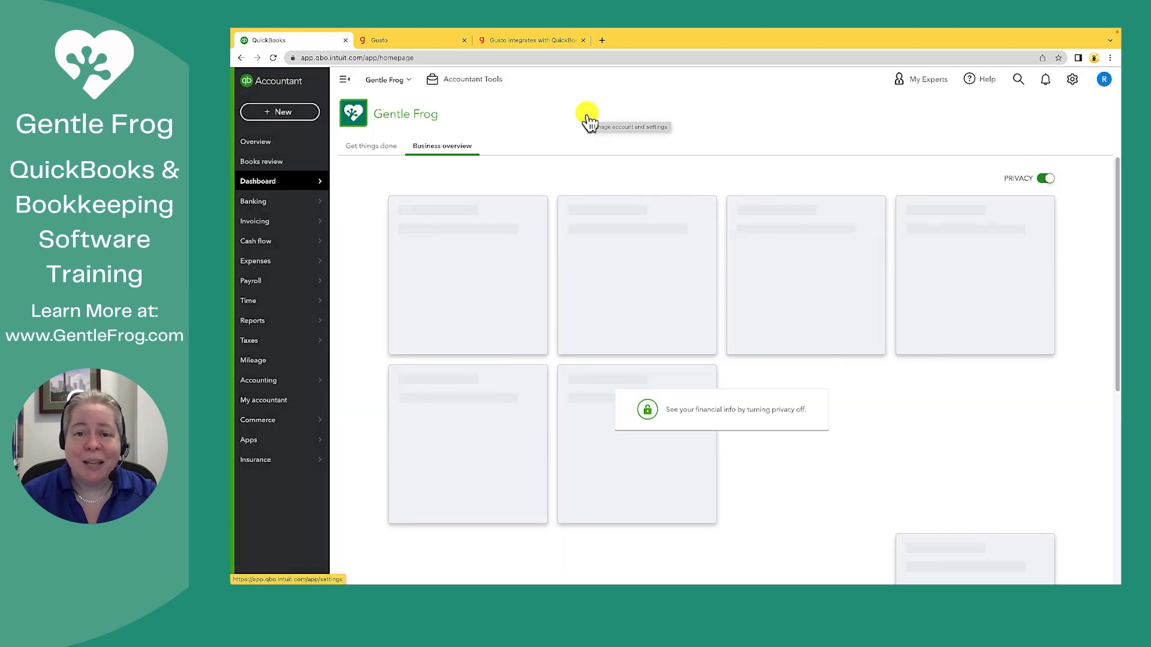